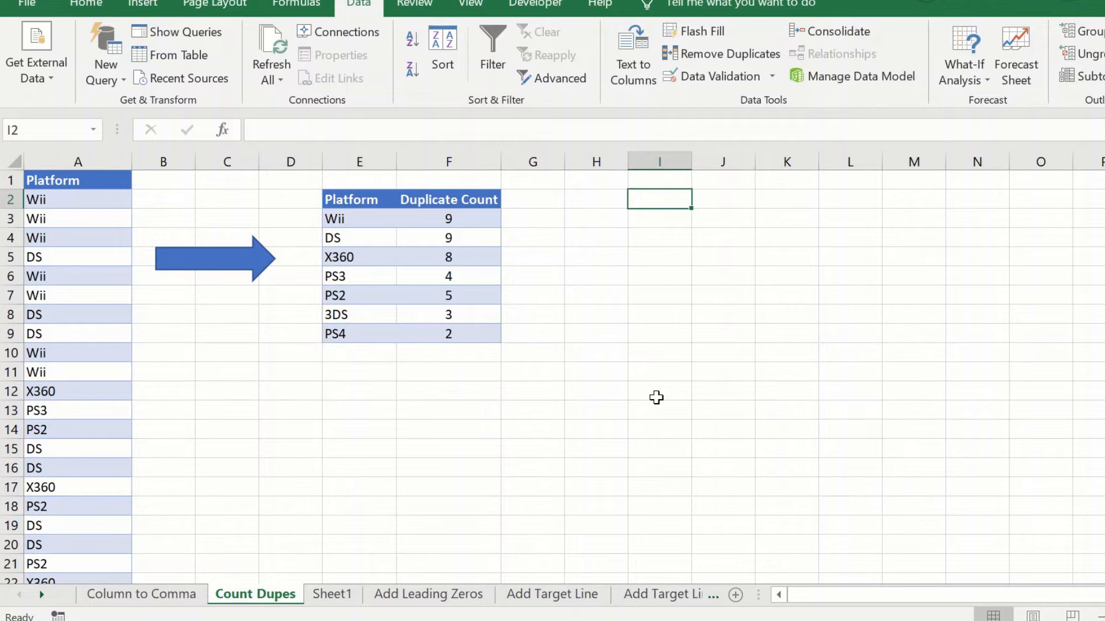
{"action": "mouse_move", "coordinate": [438, 538]}
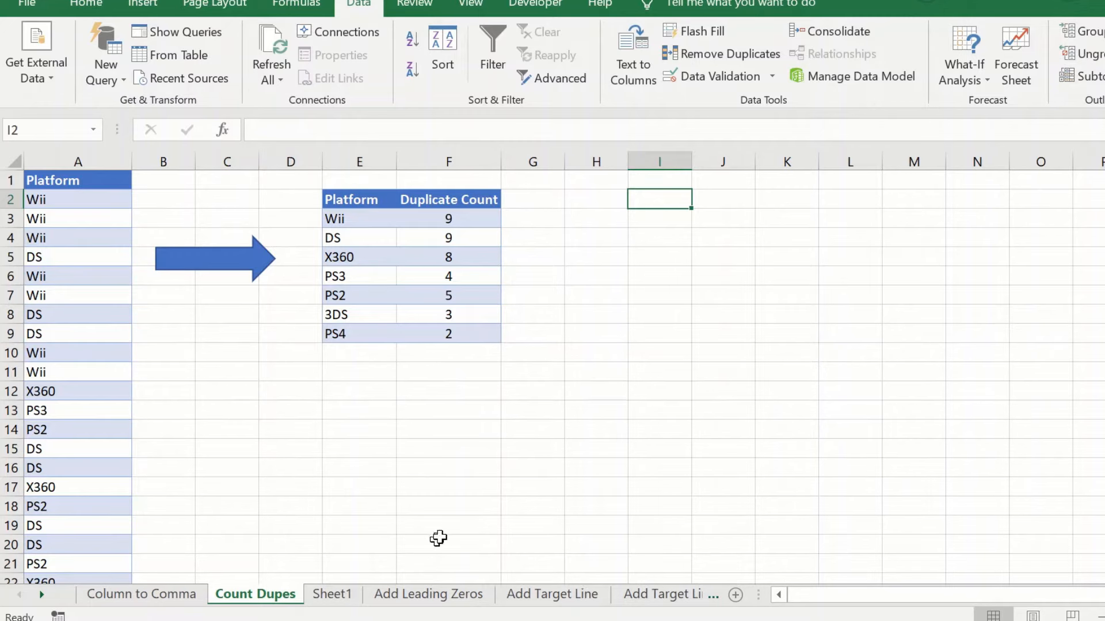
{"action": "mouse_move", "coordinate": [139, 450]}
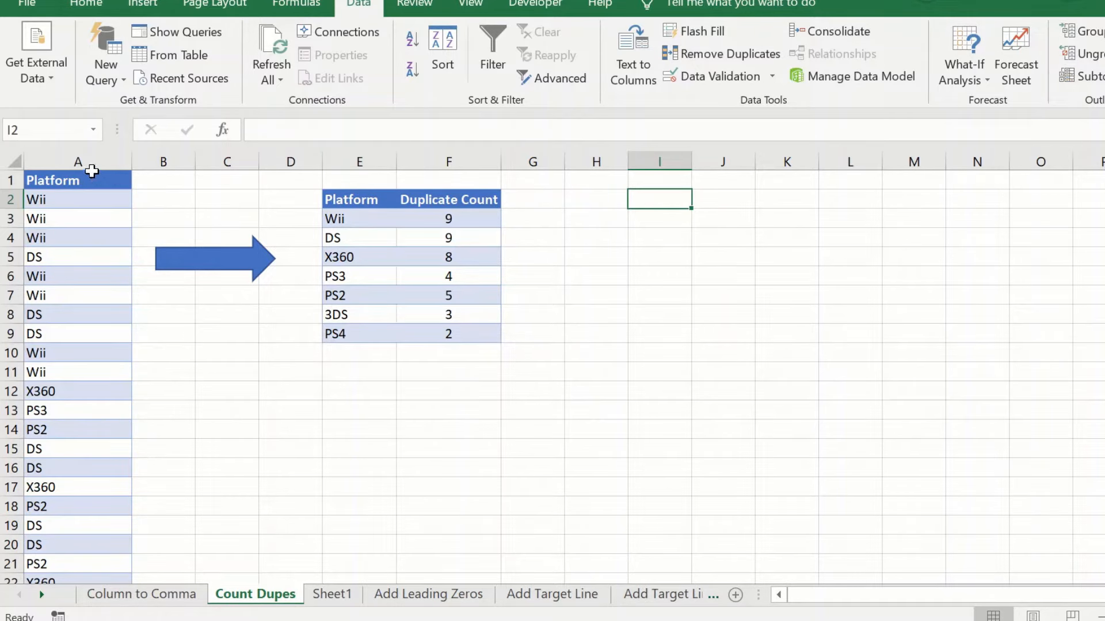
Review the Platform list and reference table, then finish pasting the list at I2 and clear the copy marquee
{"action": "left_click", "coordinate": [52, 180]}
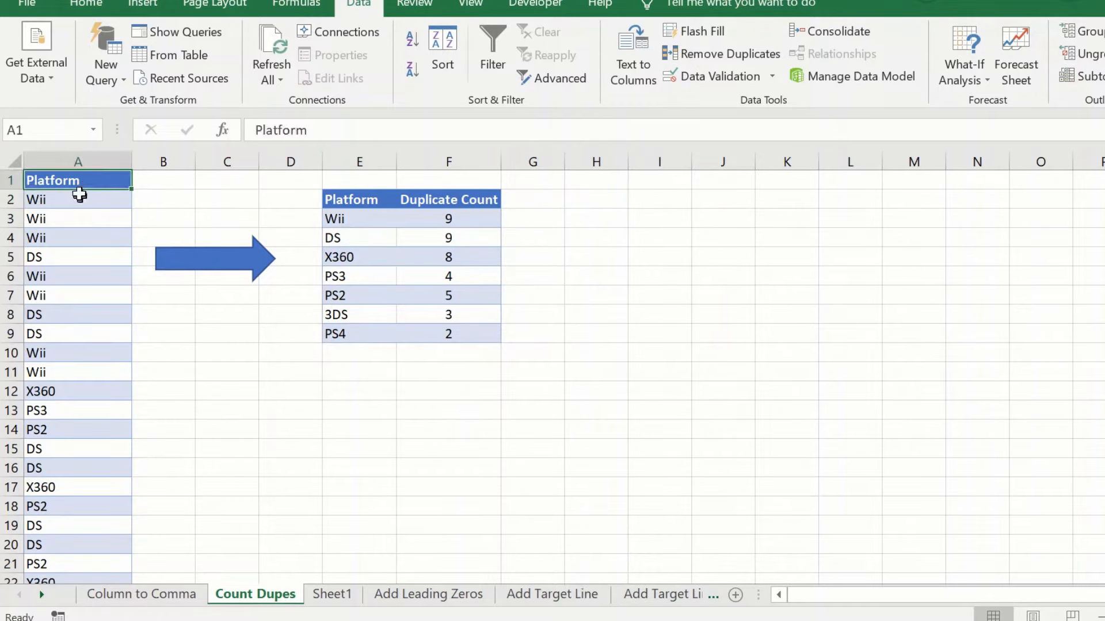
{"action": "mouse_move", "coordinate": [80, 325]}
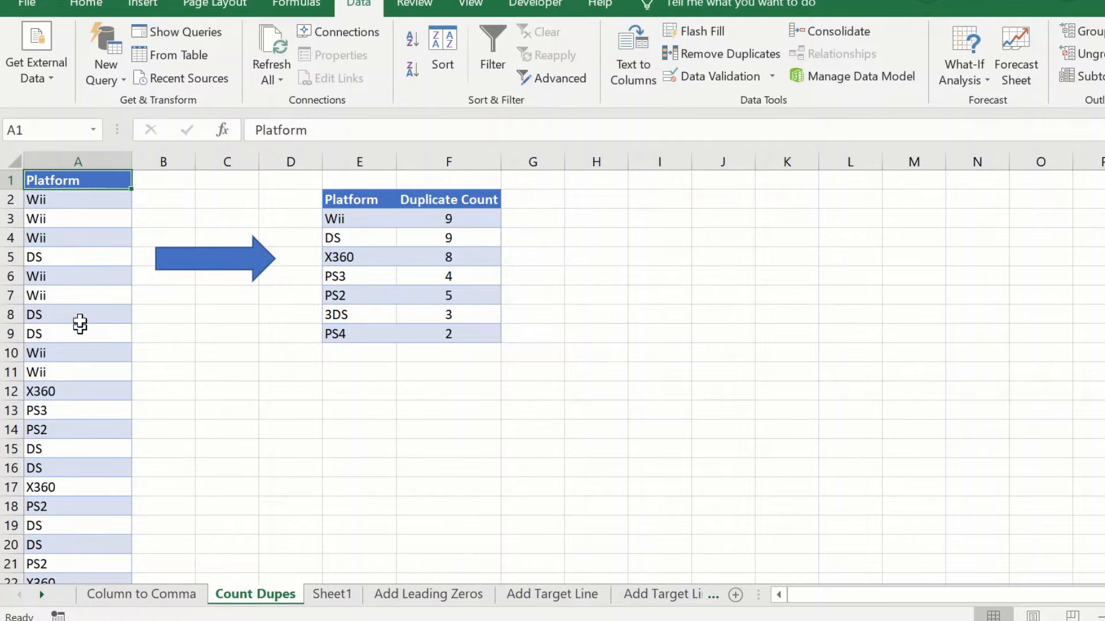
{"action": "left_click", "coordinate": [77, 237]}
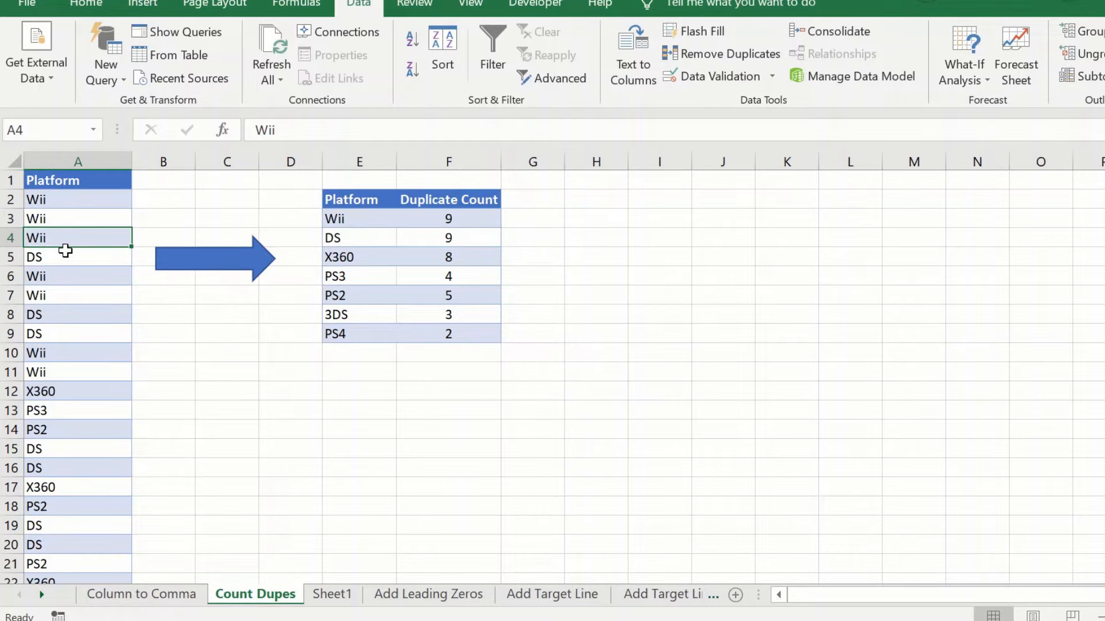
{"action": "mouse_move", "coordinate": [82, 189]}
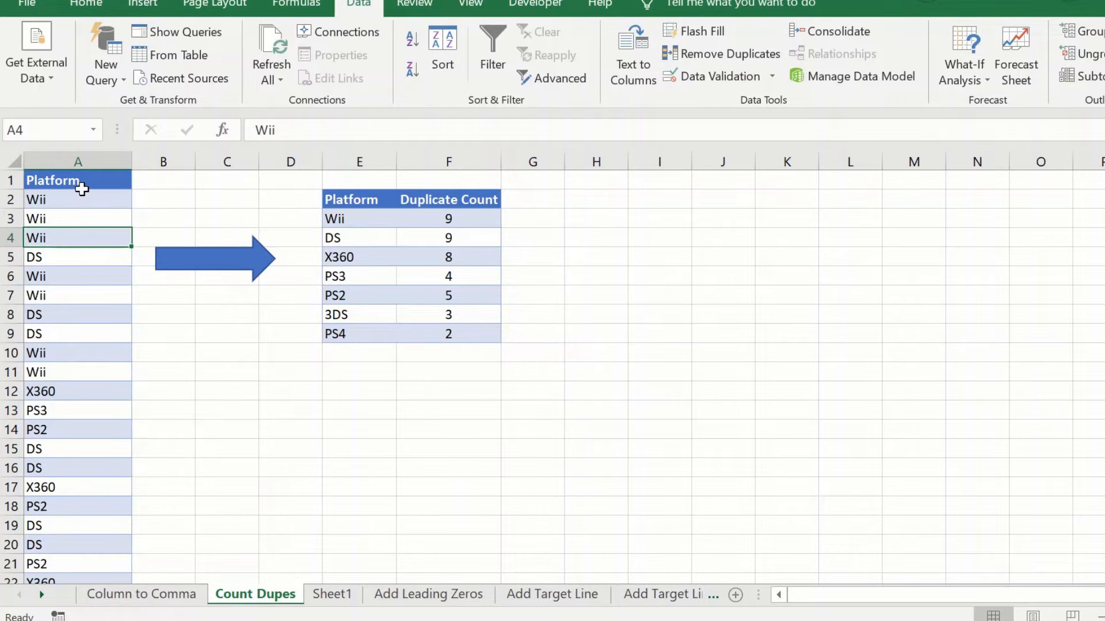
{"action": "mouse_move", "coordinate": [382, 322]}
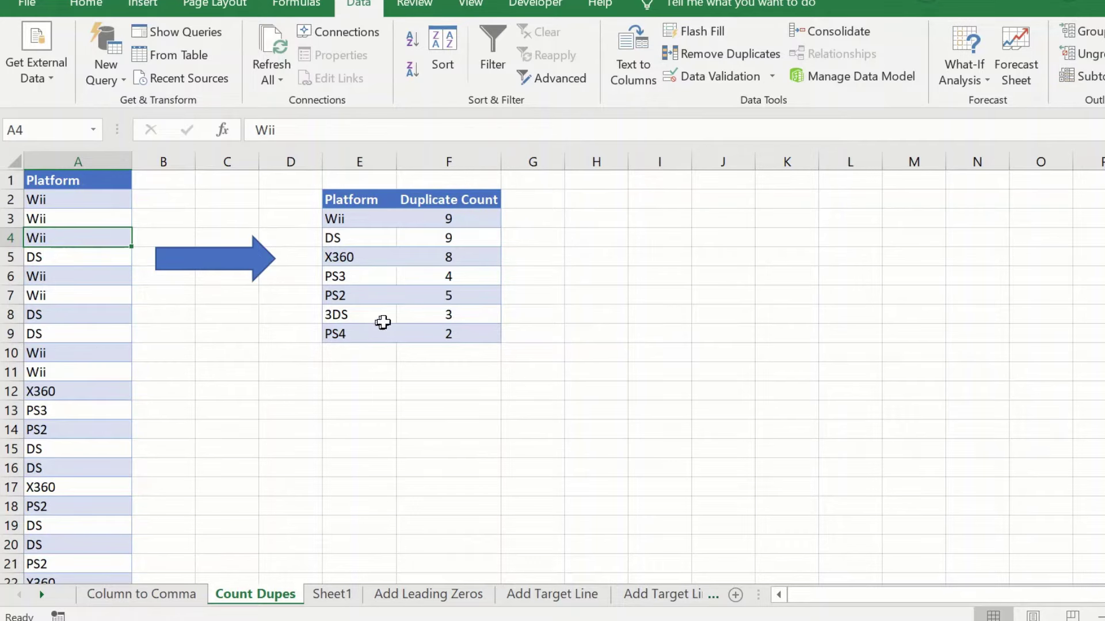
{"action": "mouse_move", "coordinate": [467, 309]}
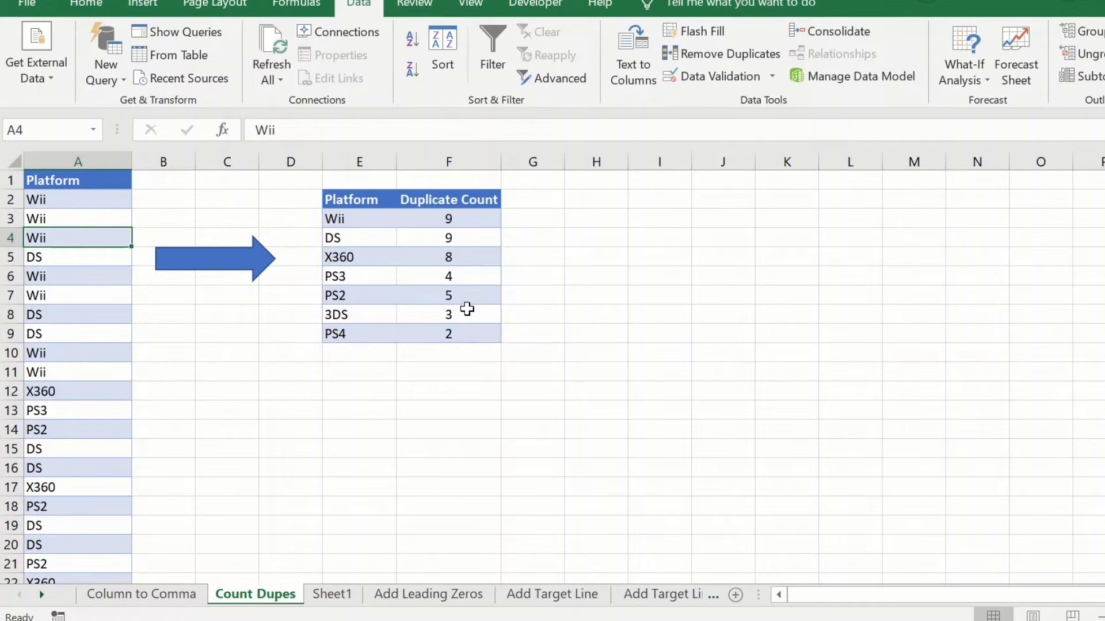
{"action": "mouse_move", "coordinate": [458, 330]}
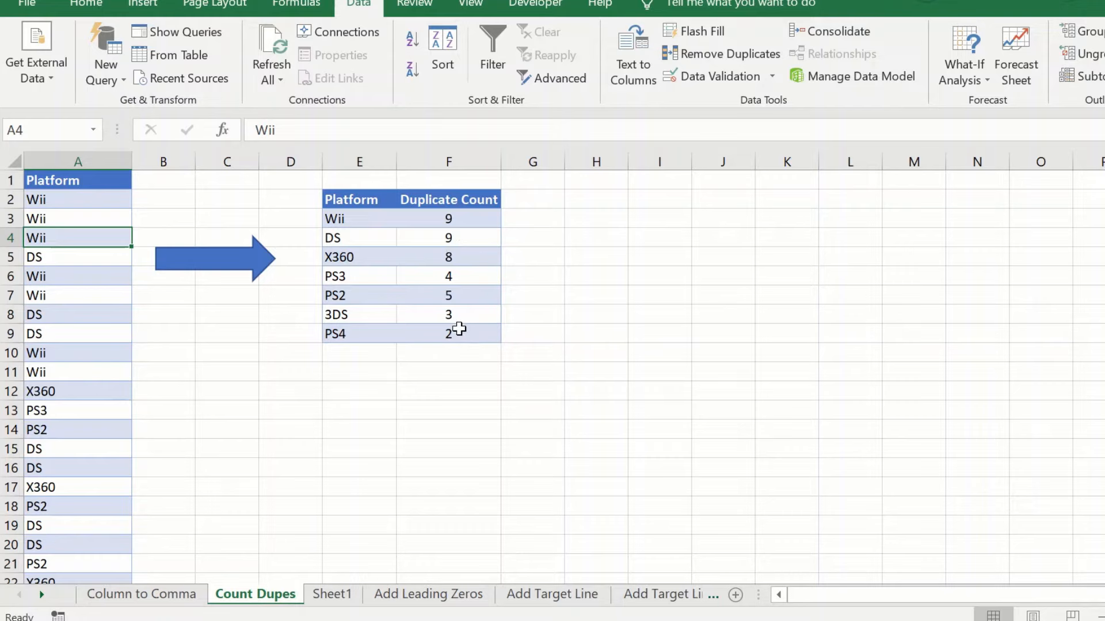
{"action": "left_click", "coordinate": [359, 275]}
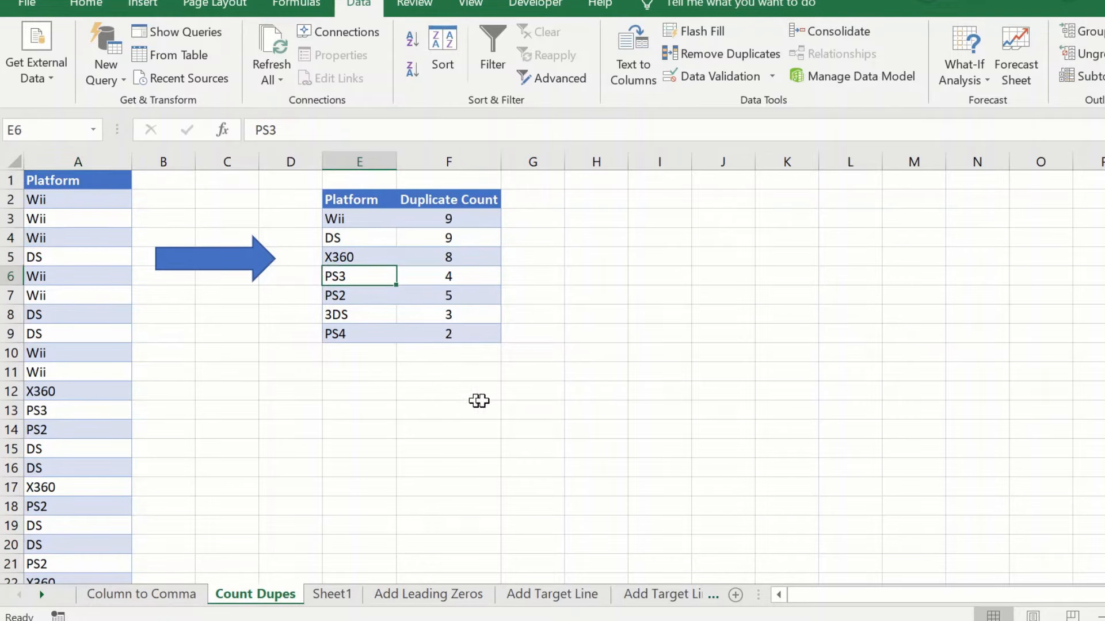
{"action": "mouse_move", "coordinate": [499, 398]}
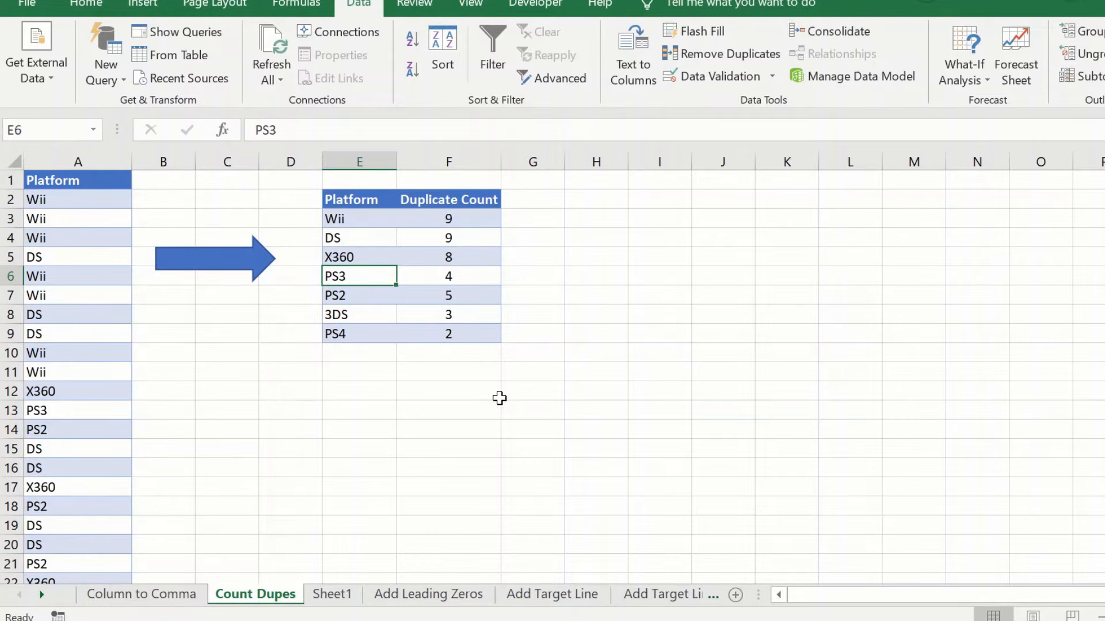
{"action": "mouse_move", "coordinate": [447, 195]}
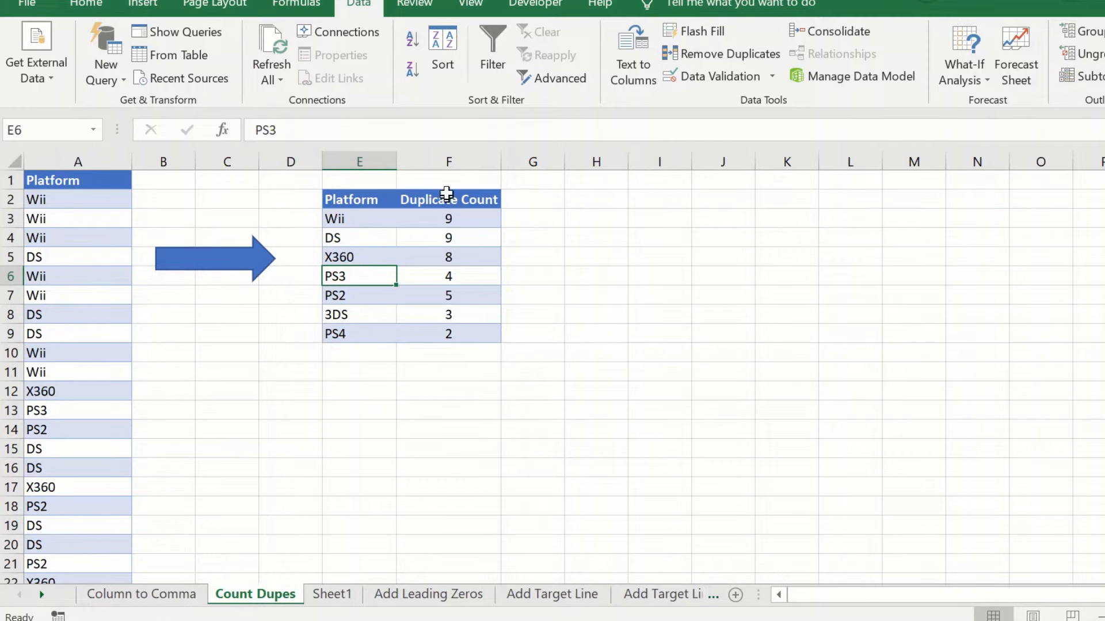
{"action": "mouse_move", "coordinate": [71, 447]}
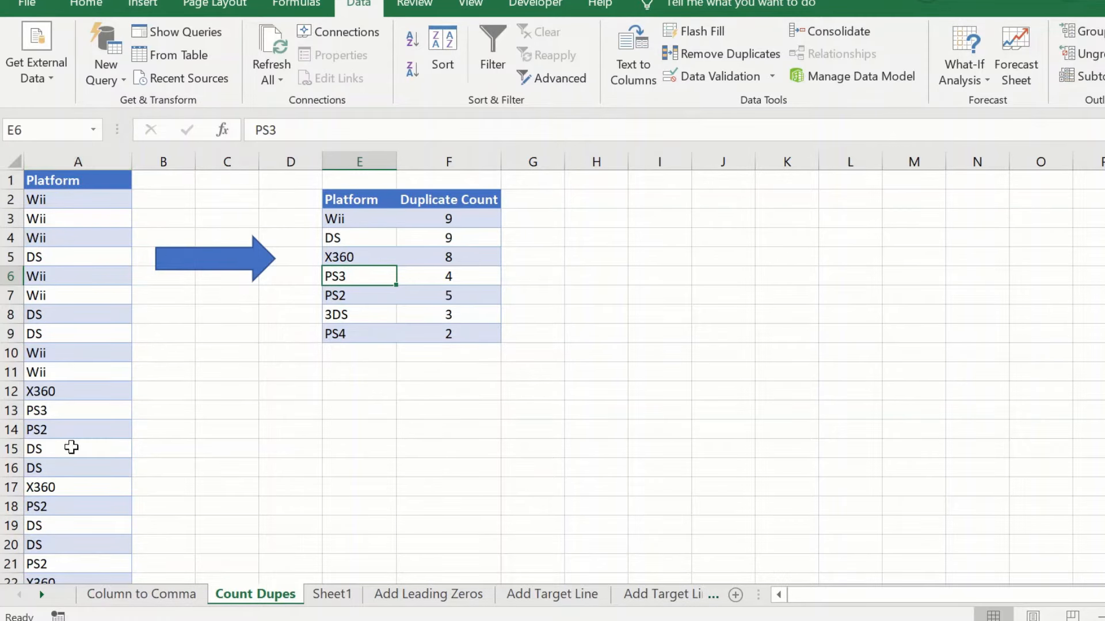
{"action": "mouse_move", "coordinate": [313, 442]}
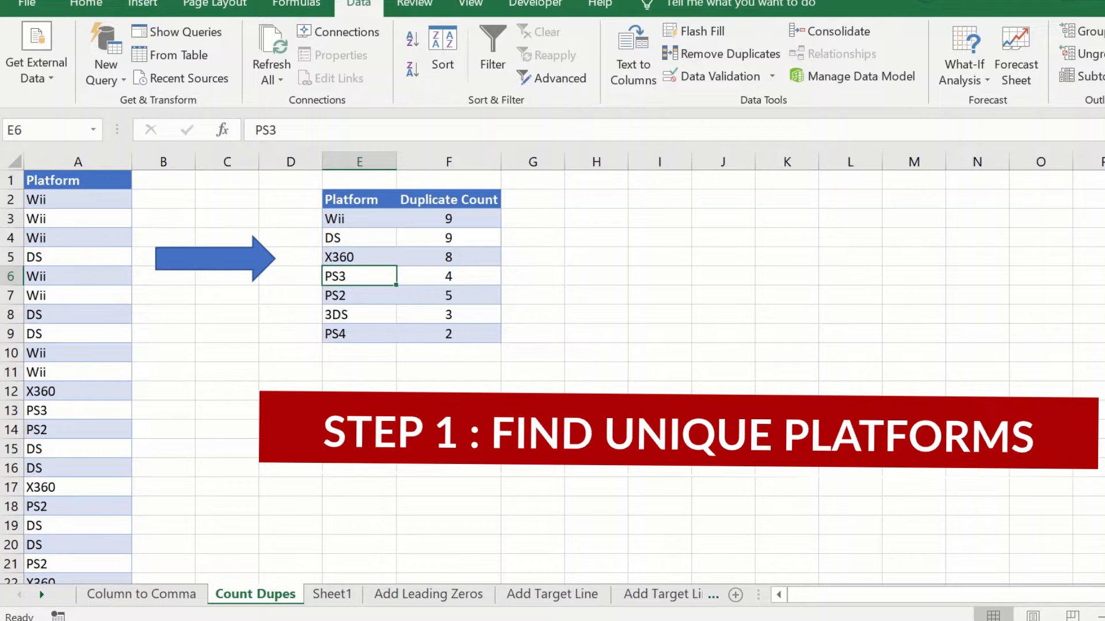
{"action": "mouse_move", "coordinate": [373, 356]}
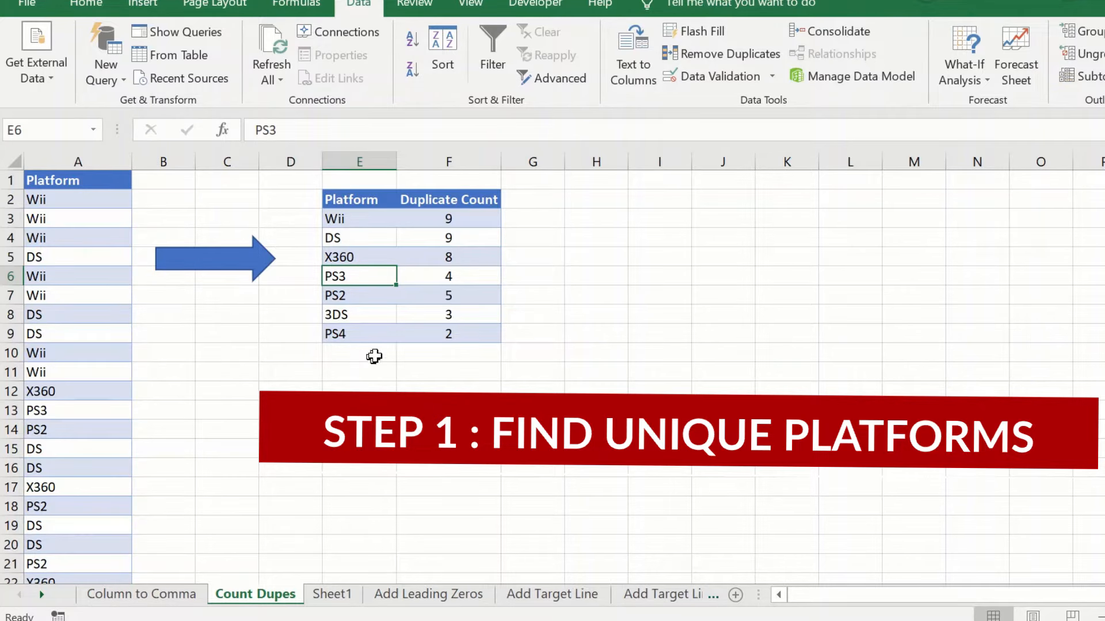
{"action": "mouse_move", "coordinate": [348, 177]}
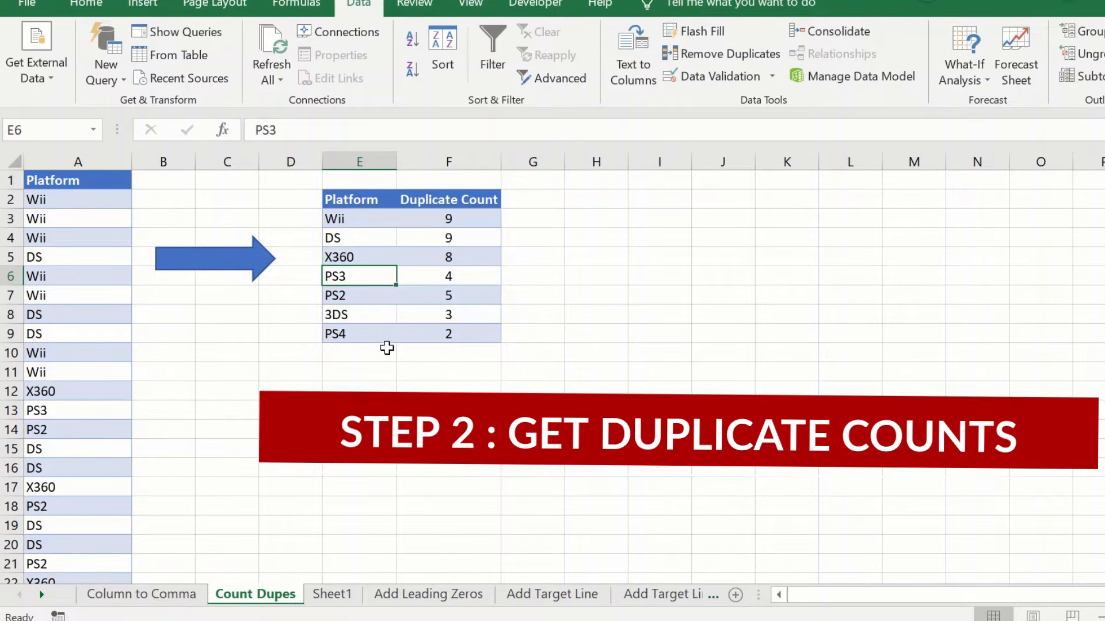
{"action": "mouse_move", "coordinate": [405, 337]}
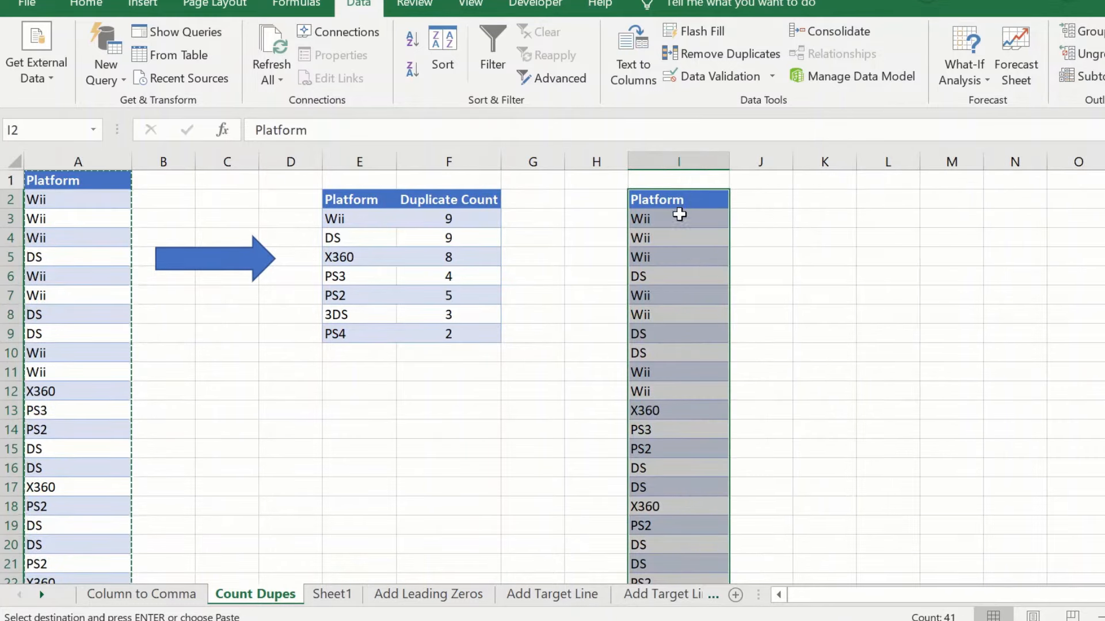
{"action": "left_click", "coordinate": [679, 217]}
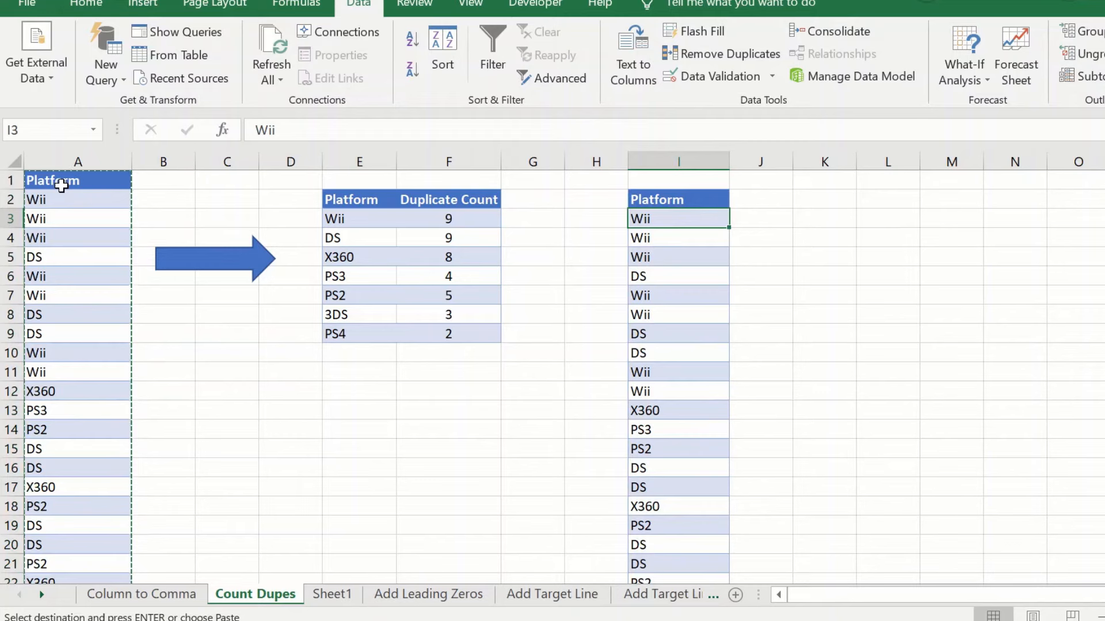
{"action": "key", "text": "Escape"}
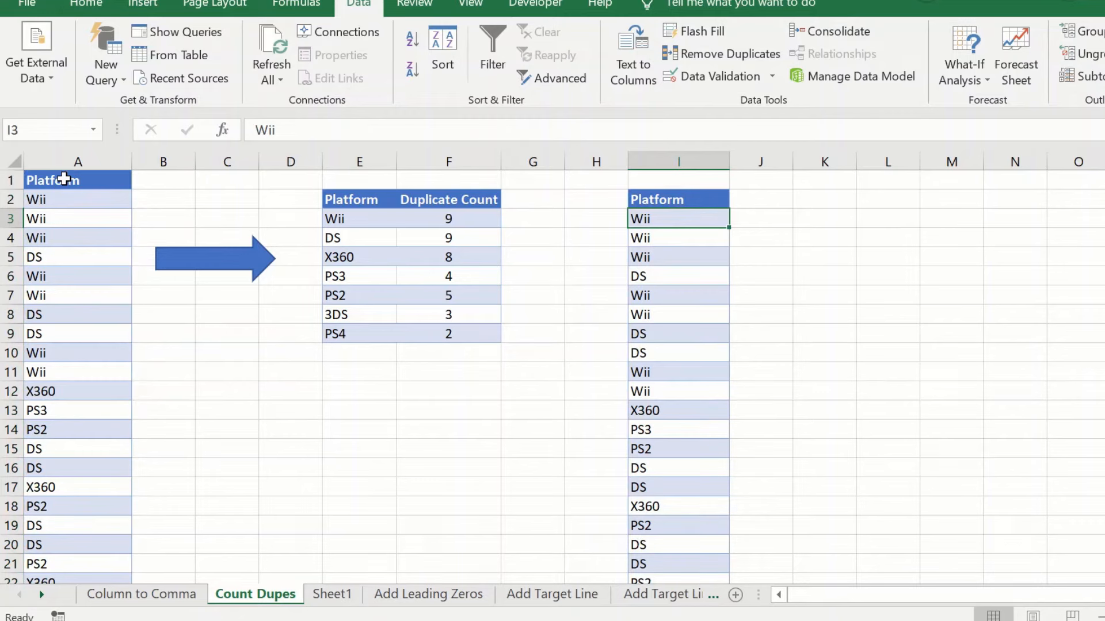
{"action": "mouse_move", "coordinate": [690, 267]}
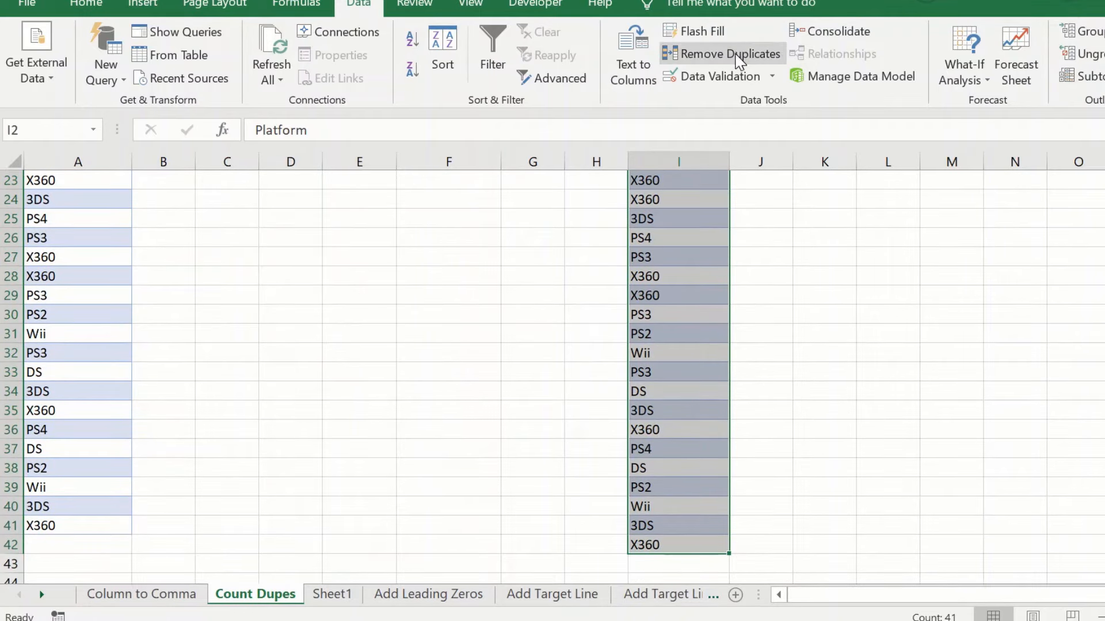
{"action": "mouse_move", "coordinate": [729, 54]}
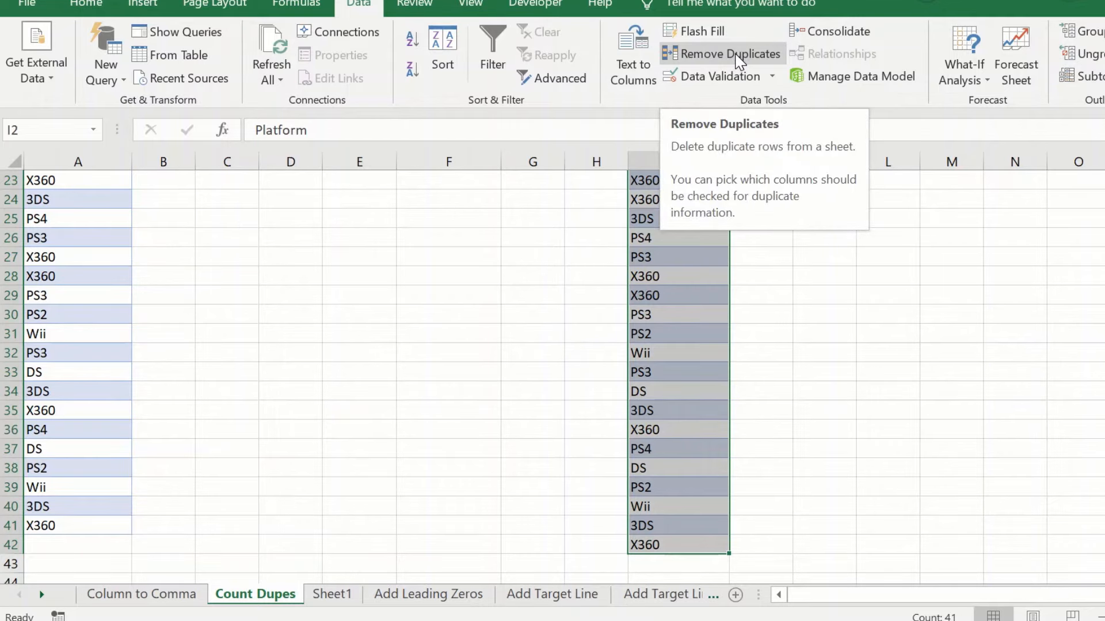
Remove duplicates from I2:I42 with headers kept, leaving the seven unique platforms
{"action": "left_click", "coordinate": [730, 54]}
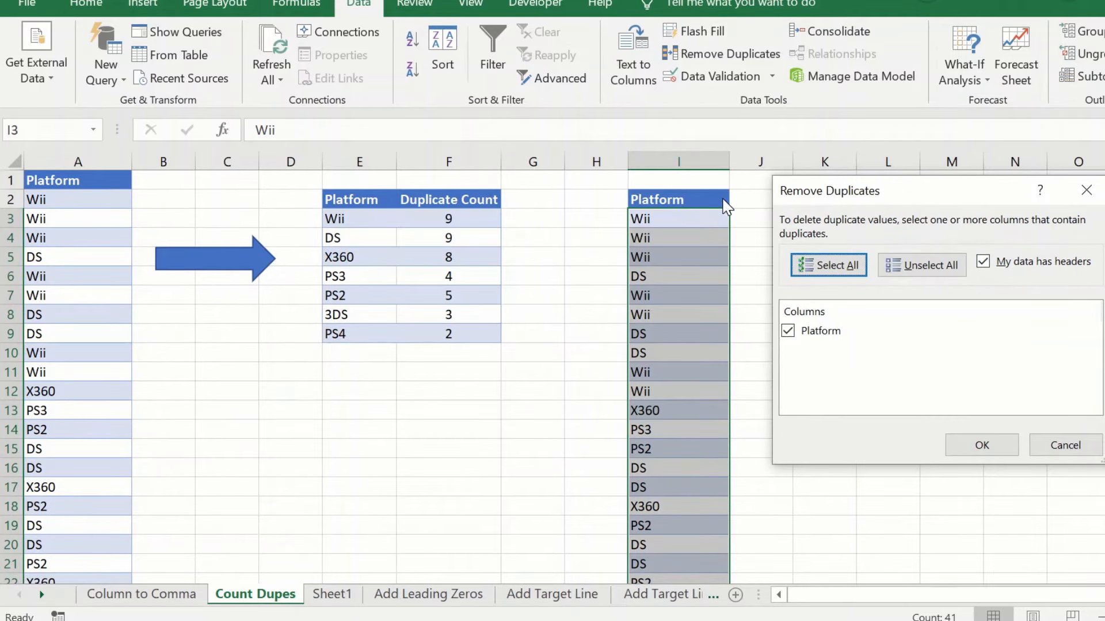
{"action": "mouse_move", "coordinate": [976, 272]}
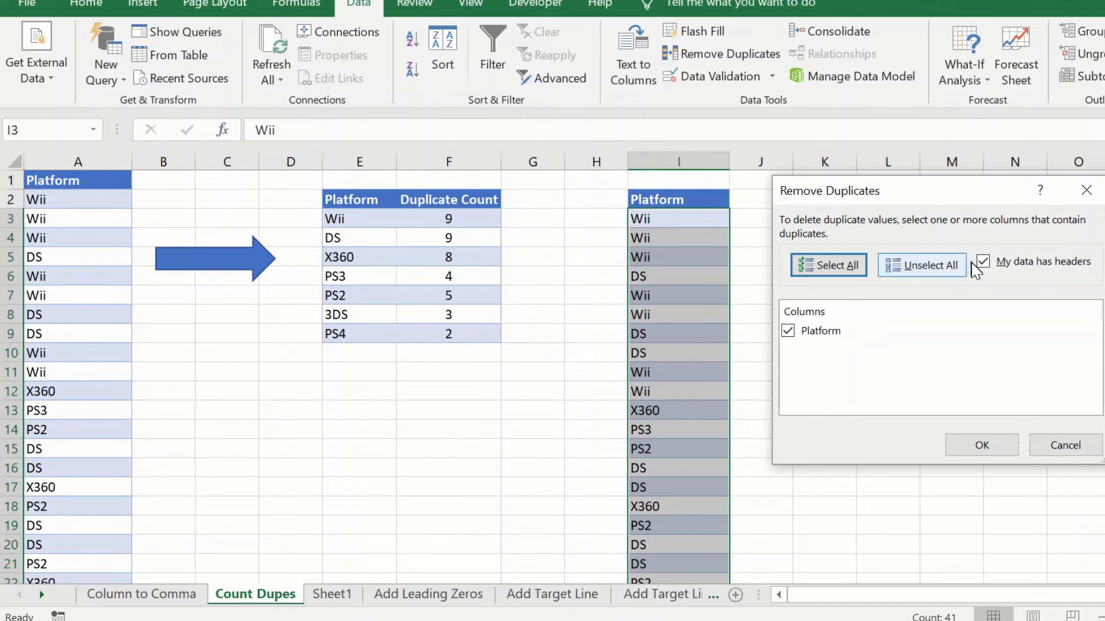
{"action": "mouse_move", "coordinate": [1003, 276]}
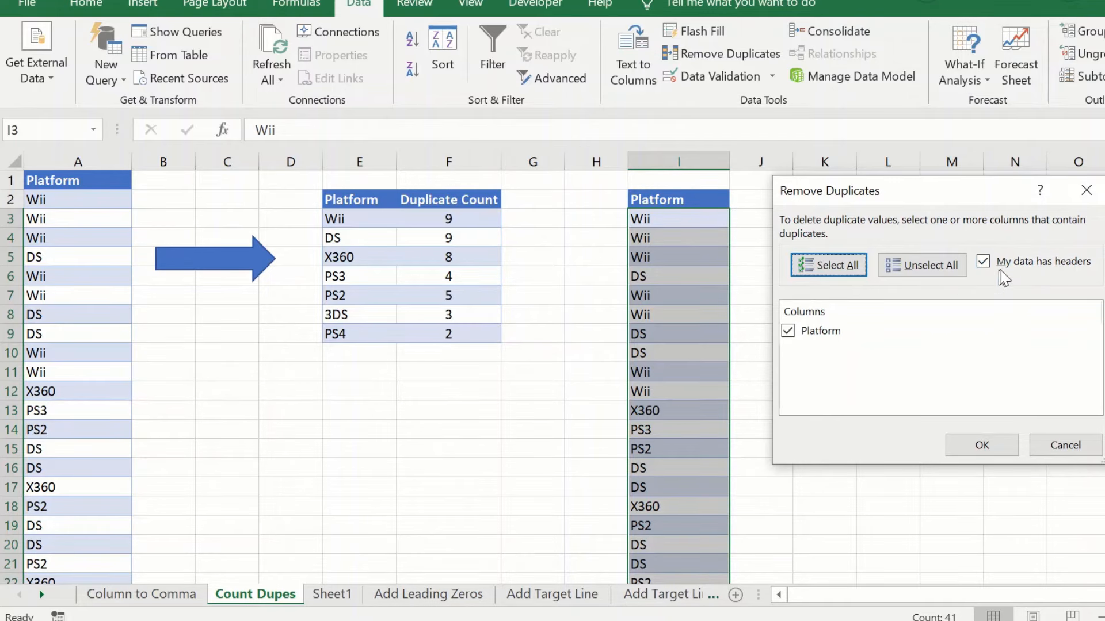
{"action": "mouse_move", "coordinate": [1003, 300]}
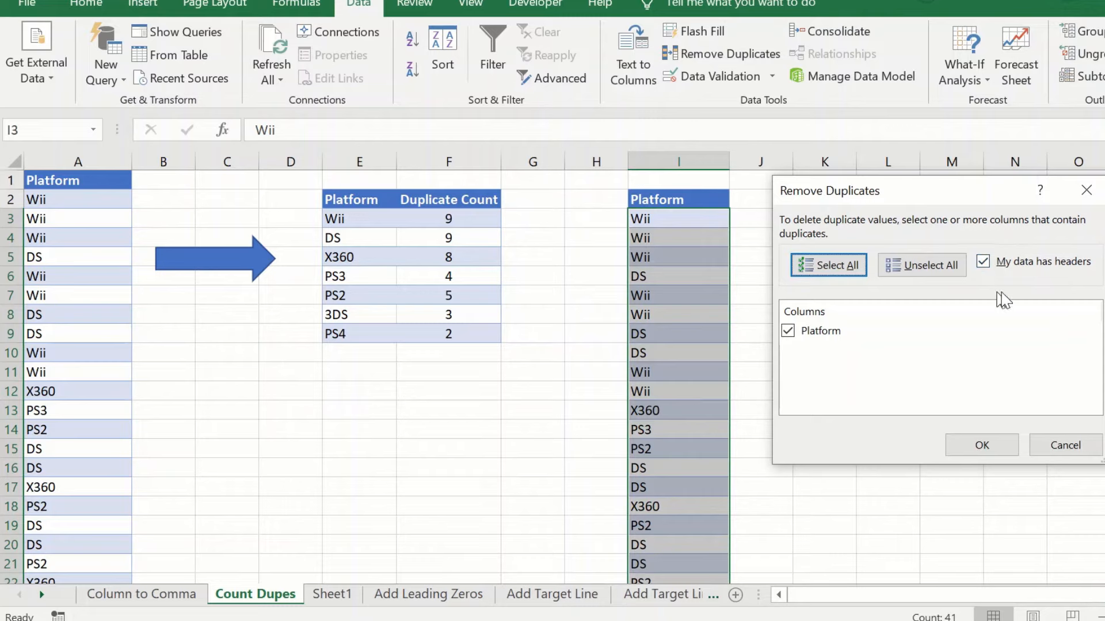
{"action": "mouse_move", "coordinate": [981, 445]}
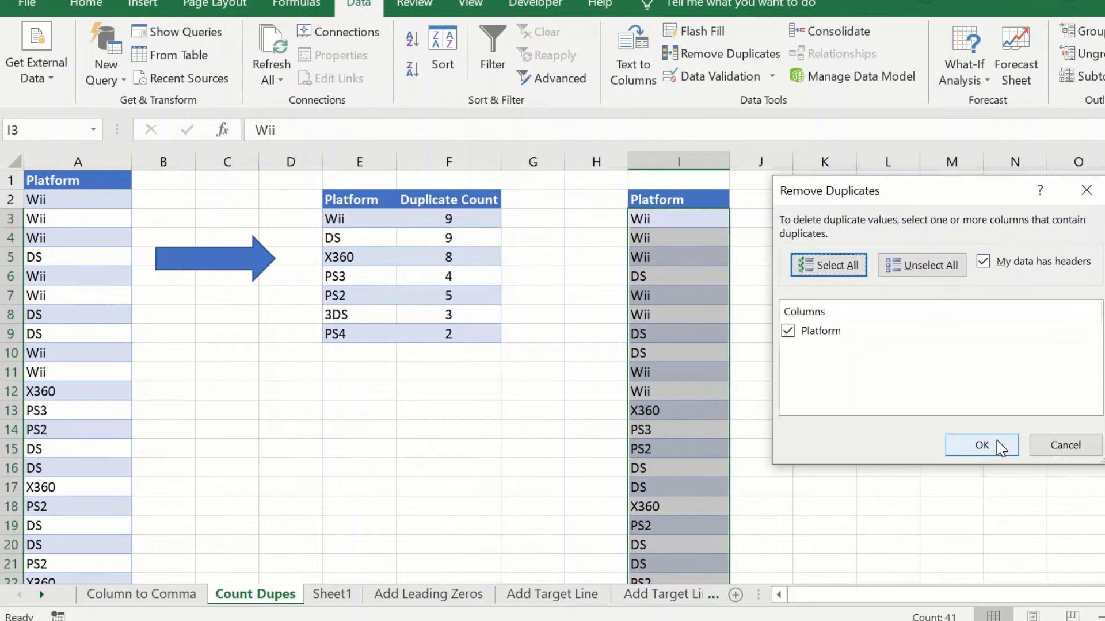
{"action": "left_click", "coordinate": [981, 445]}
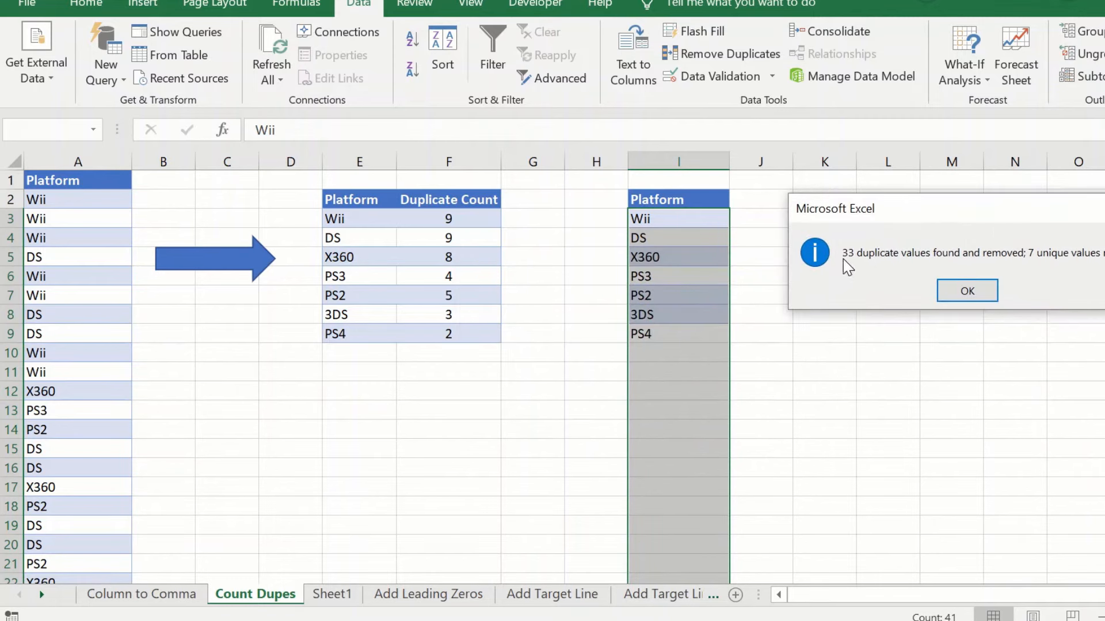
{"action": "mouse_move", "coordinate": [820, 239]}
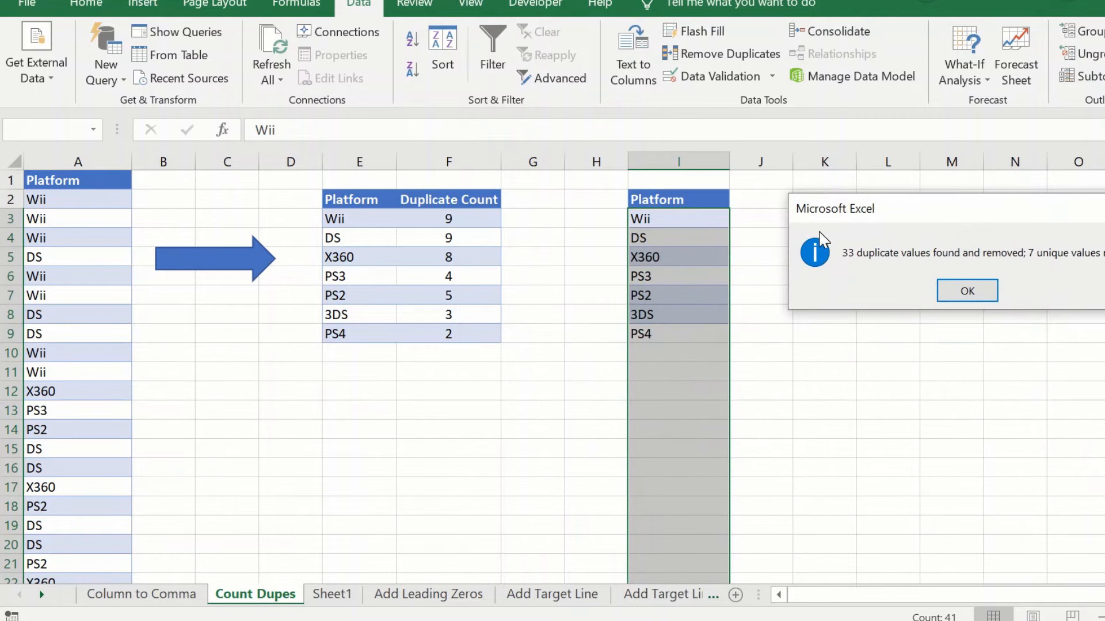
{"action": "mouse_move", "coordinate": [825, 245]}
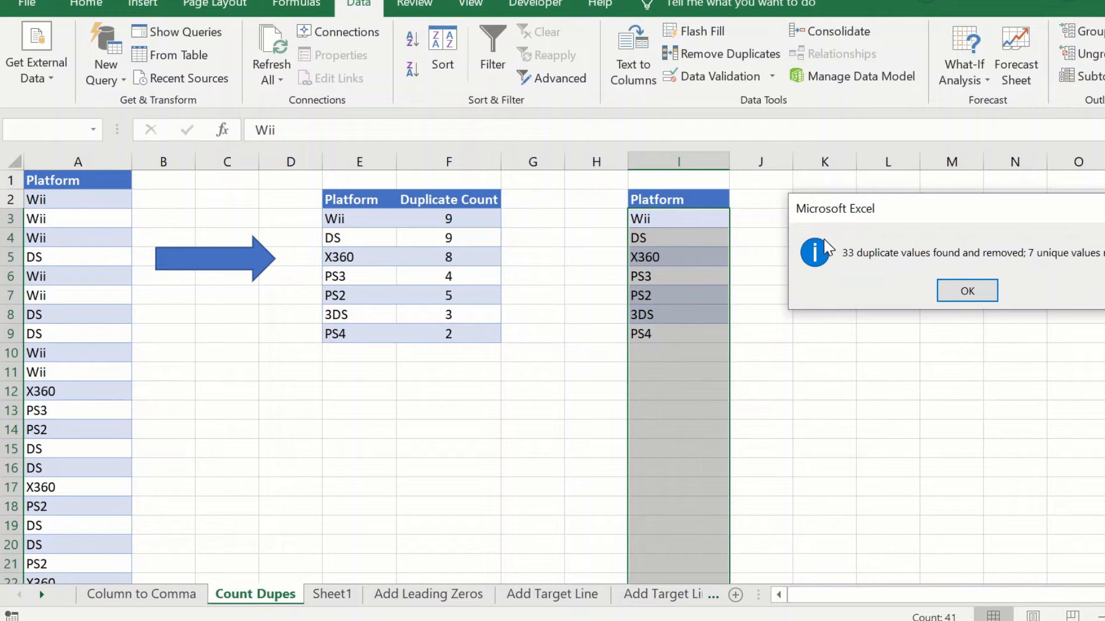
{"action": "mouse_move", "coordinate": [1047, 274]}
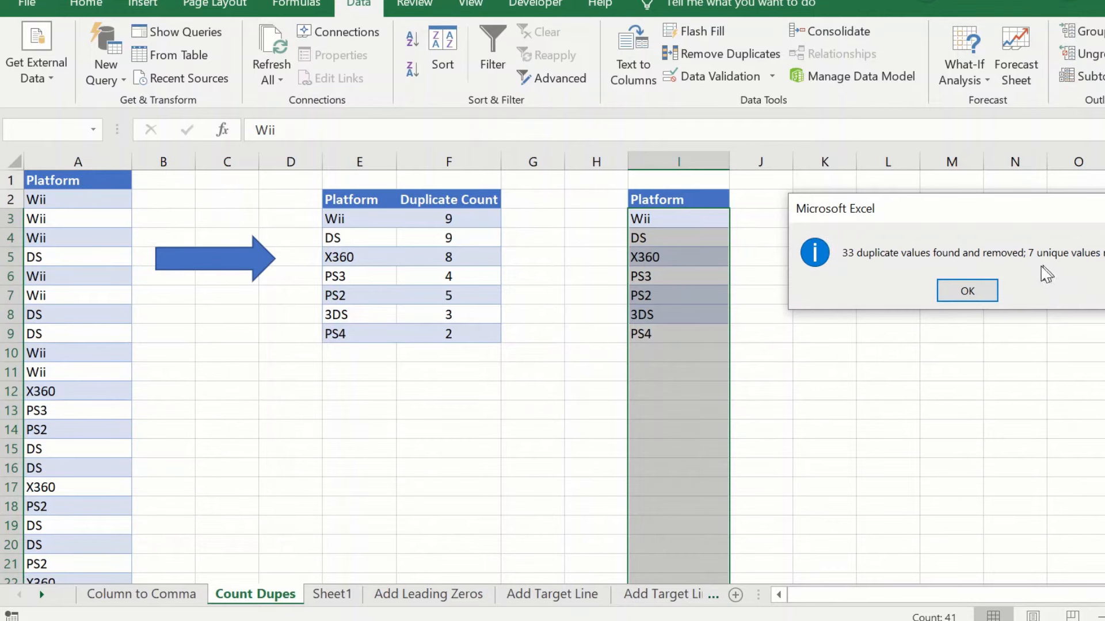
{"action": "left_click", "coordinate": [967, 290]}
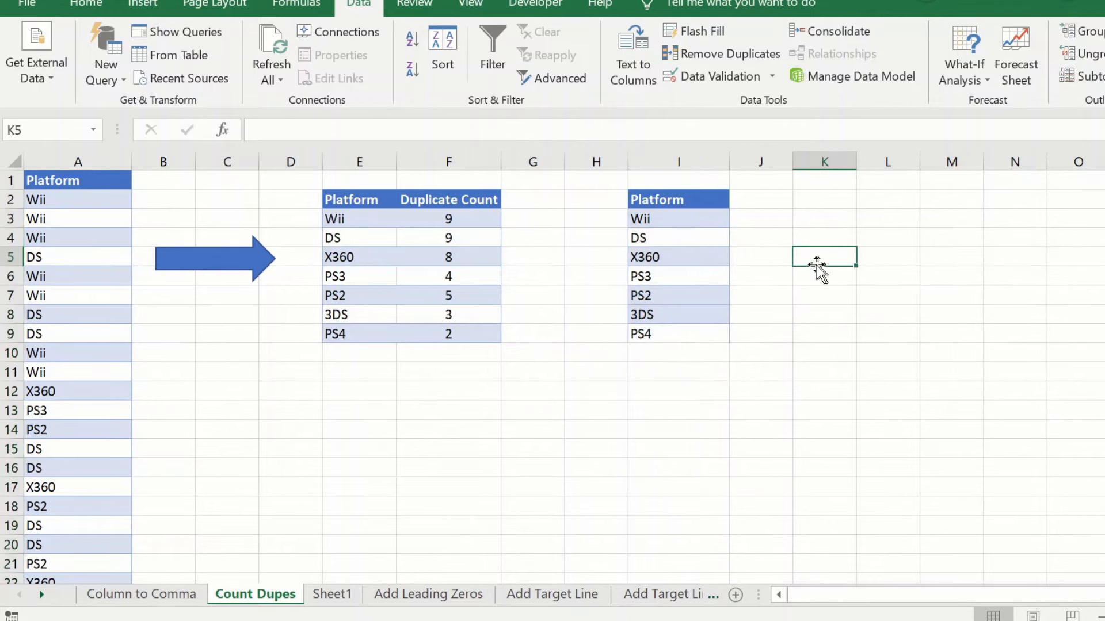
{"action": "mouse_move", "coordinate": [770, 266]}
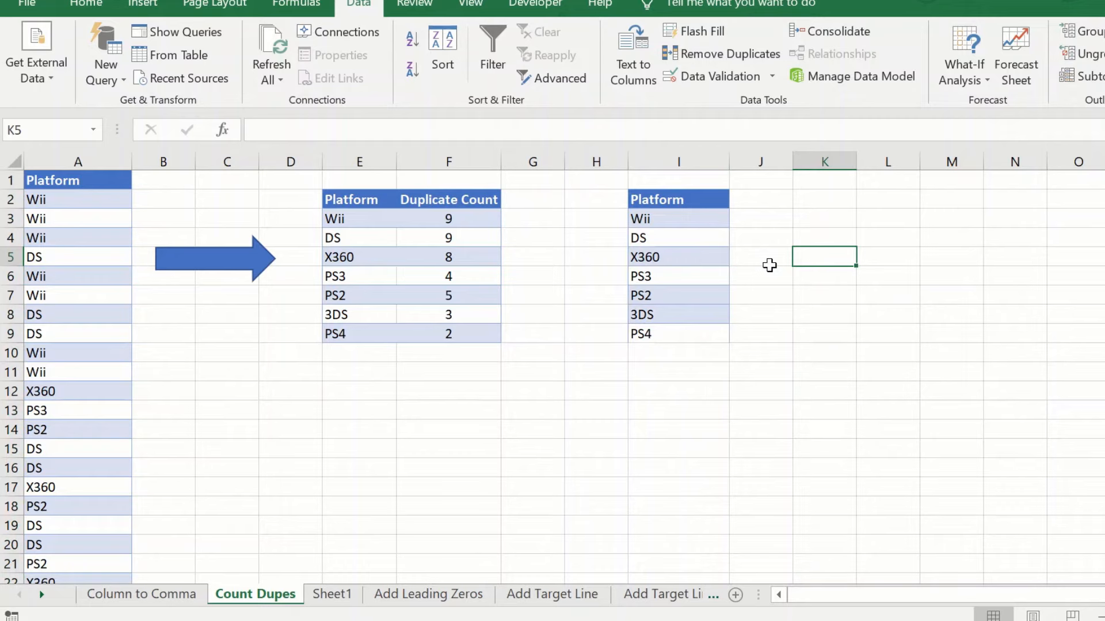
{"action": "mouse_move", "coordinate": [335, 225]}
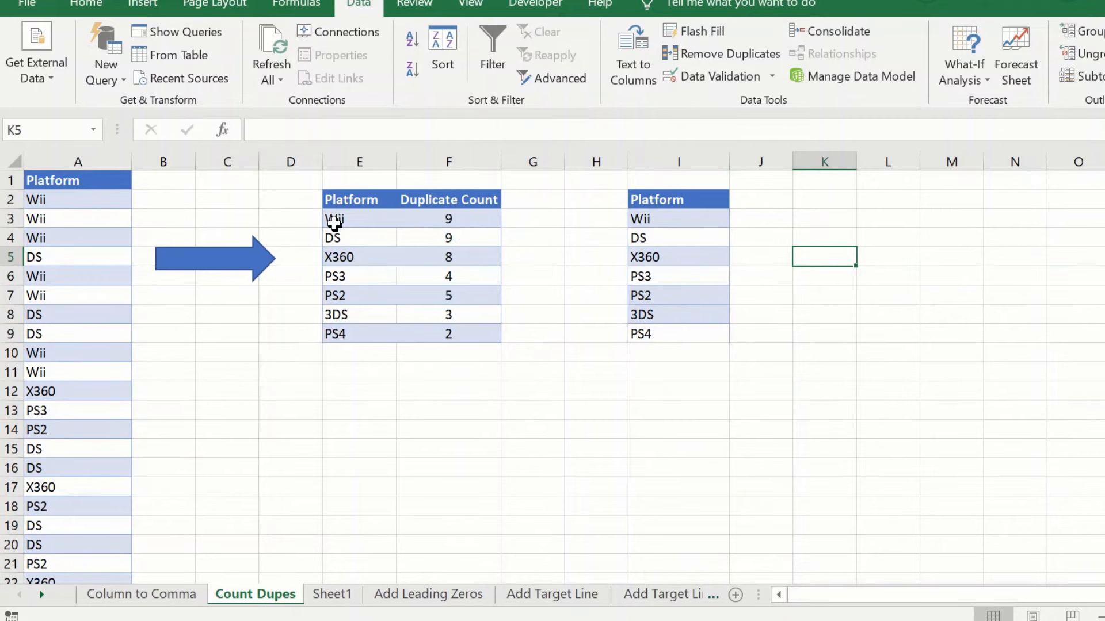
{"action": "mouse_move", "coordinate": [346, 195]}
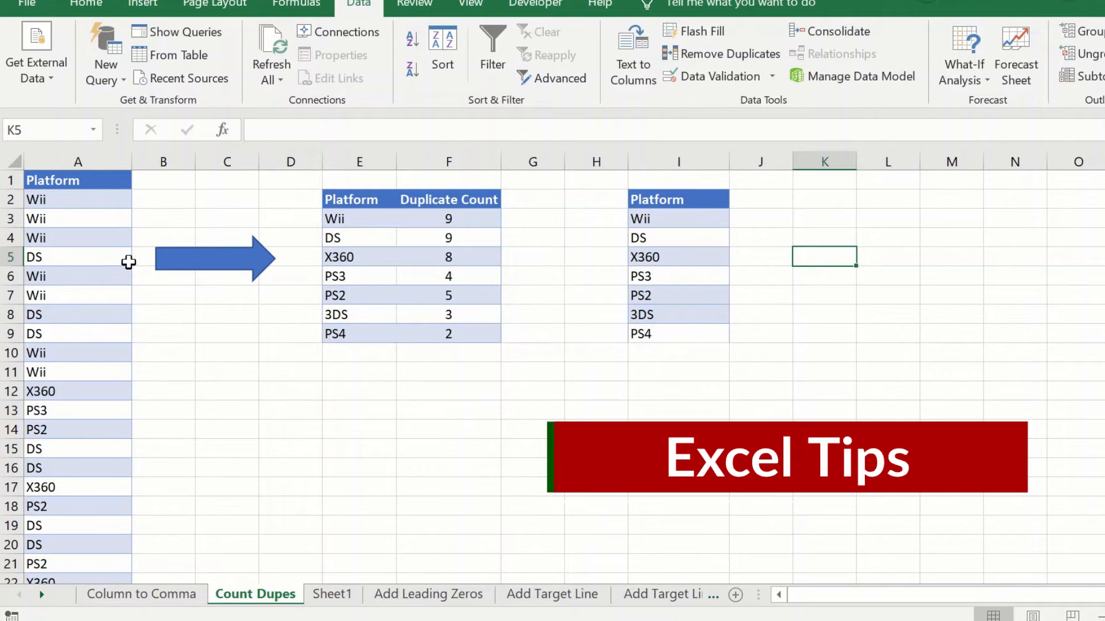
{"action": "mouse_move", "coordinate": [787, 161]}
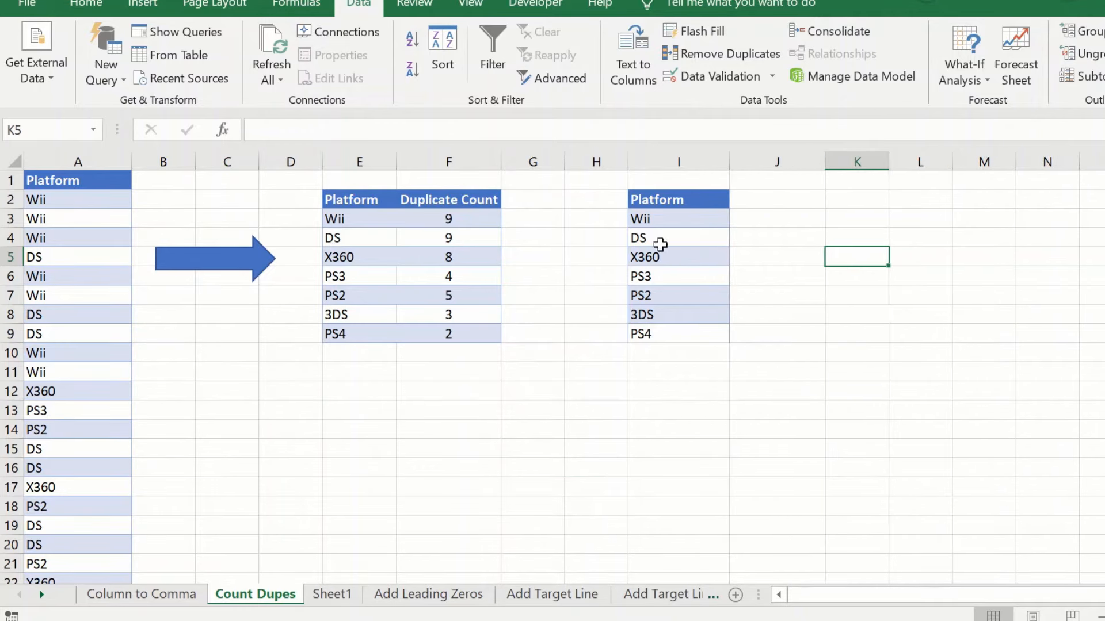
Copy the Duplicate Count heading from F2 into J2 and select J3 for the Wii count
{"action": "left_click", "coordinate": [449, 199]}
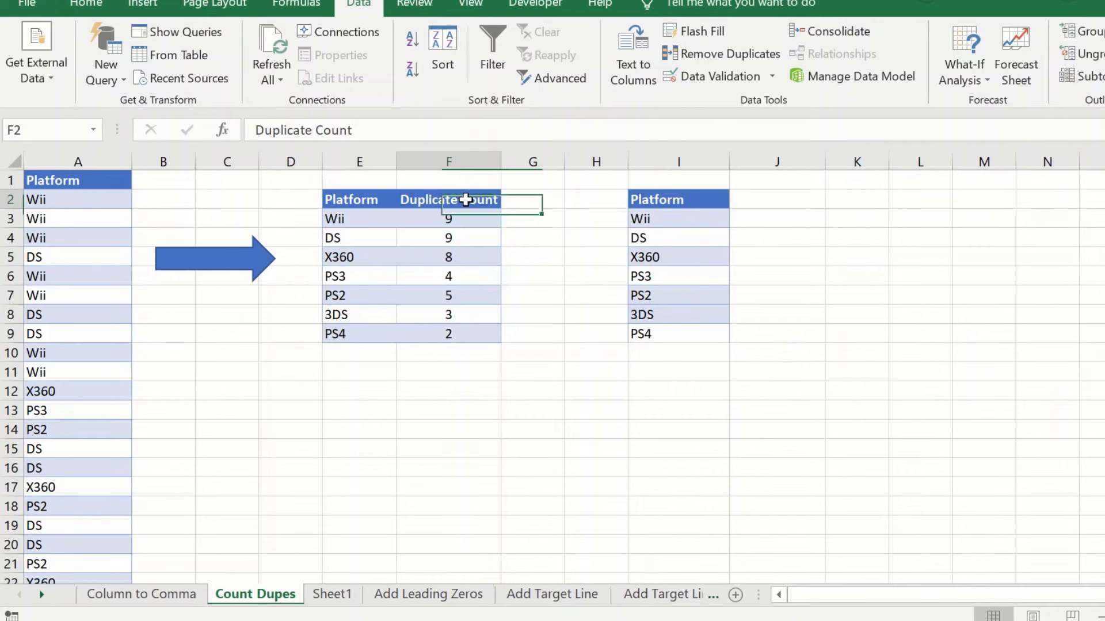
{"action": "left_click", "coordinate": [776, 200]}
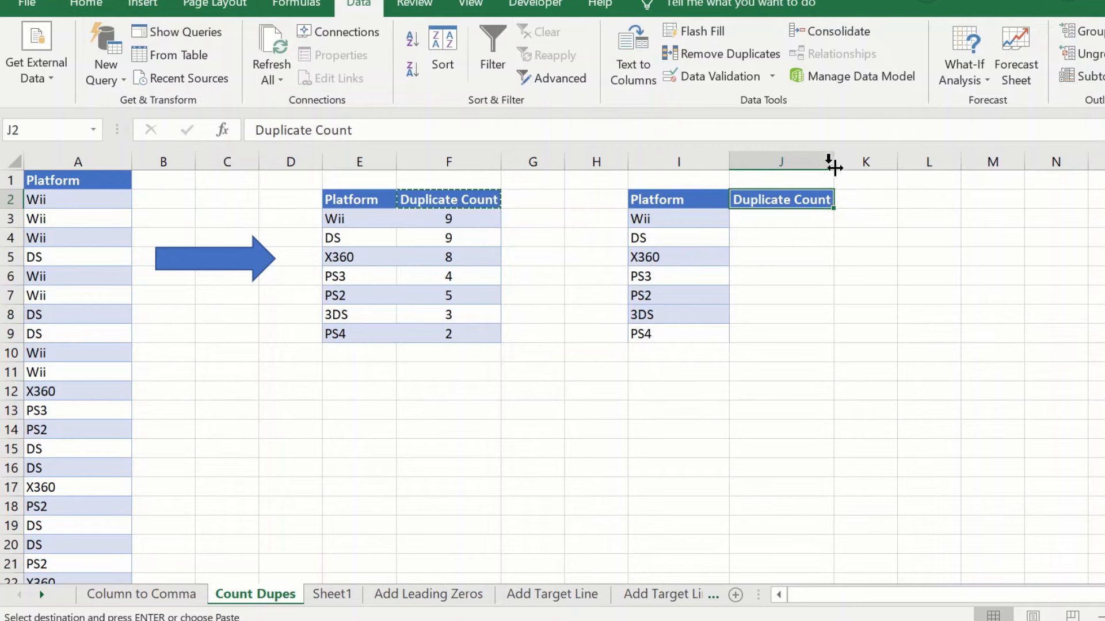
{"action": "left_click", "coordinate": [865, 219]}
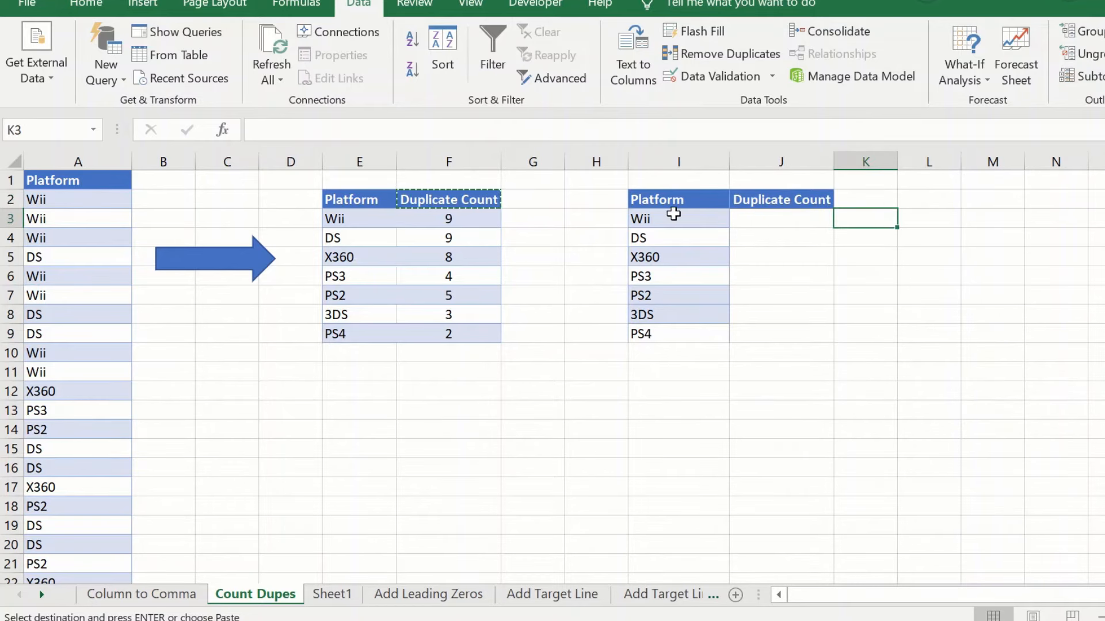
{"action": "left_click", "coordinate": [780, 217]}
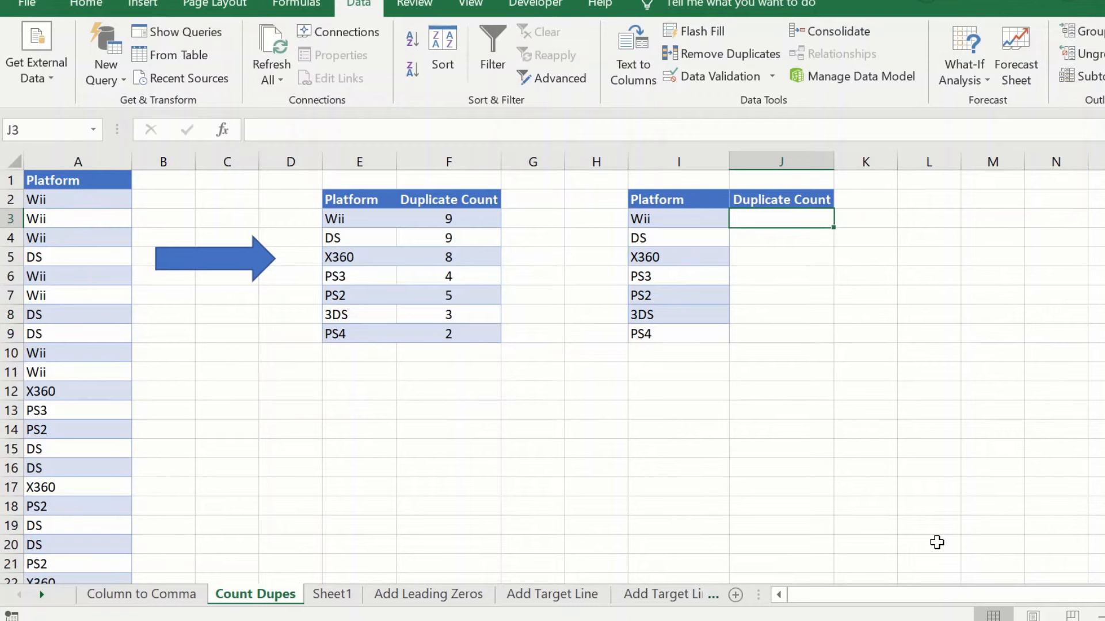
Enter =COUNTIF(A2:A41,I3) in J3, giving a Wii count of 9
{"action": "type", "text": "="}
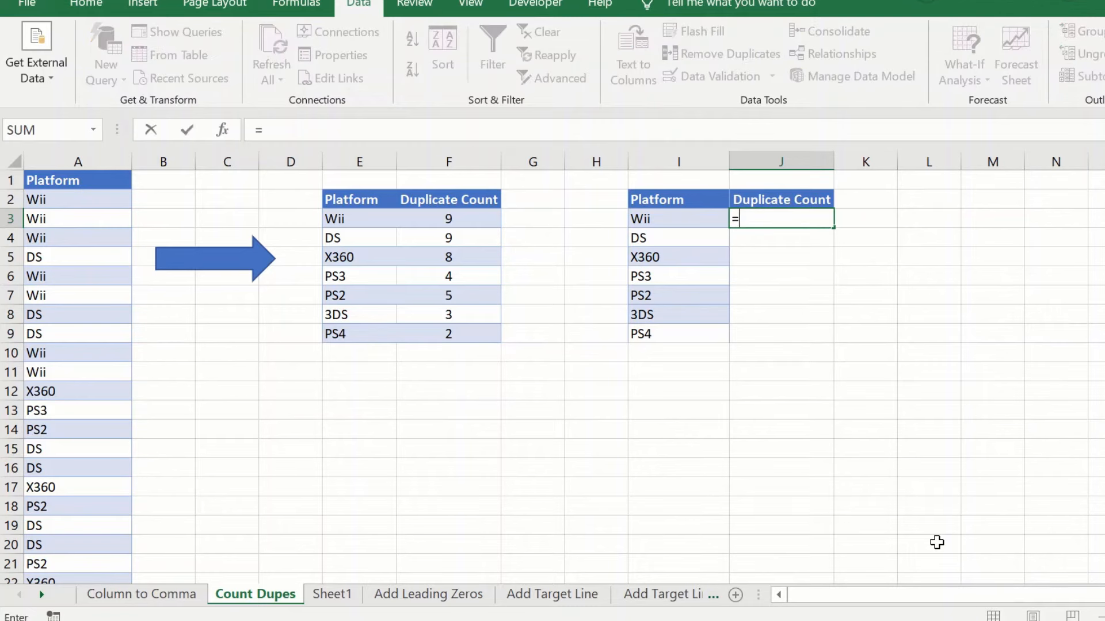
{"action": "type", "text": "count"}
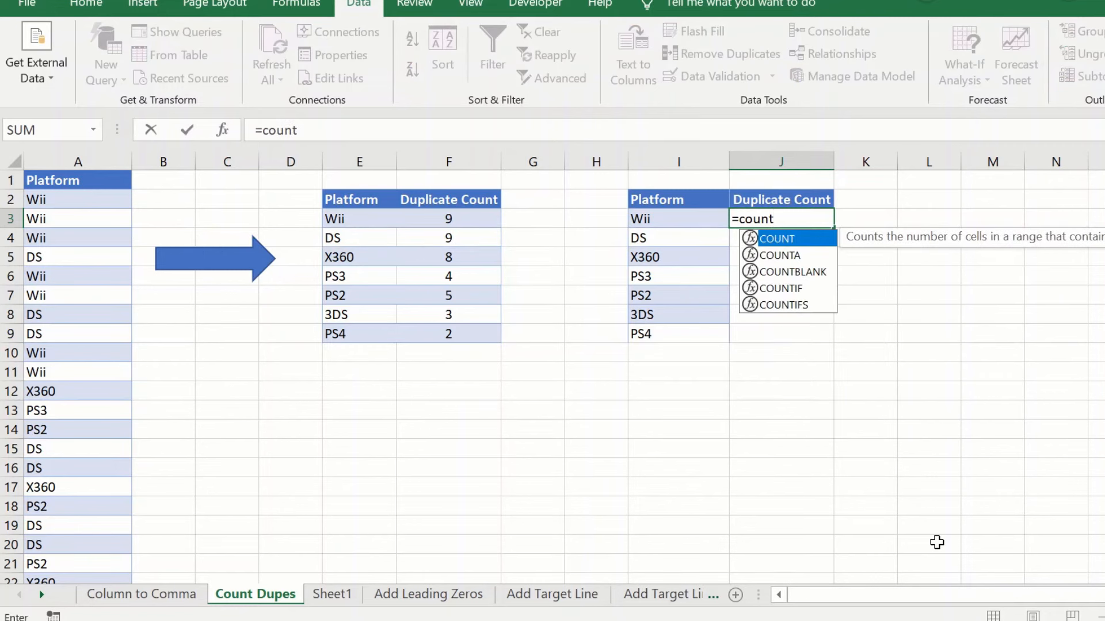
{"action": "mouse_move", "coordinate": [787, 296]}
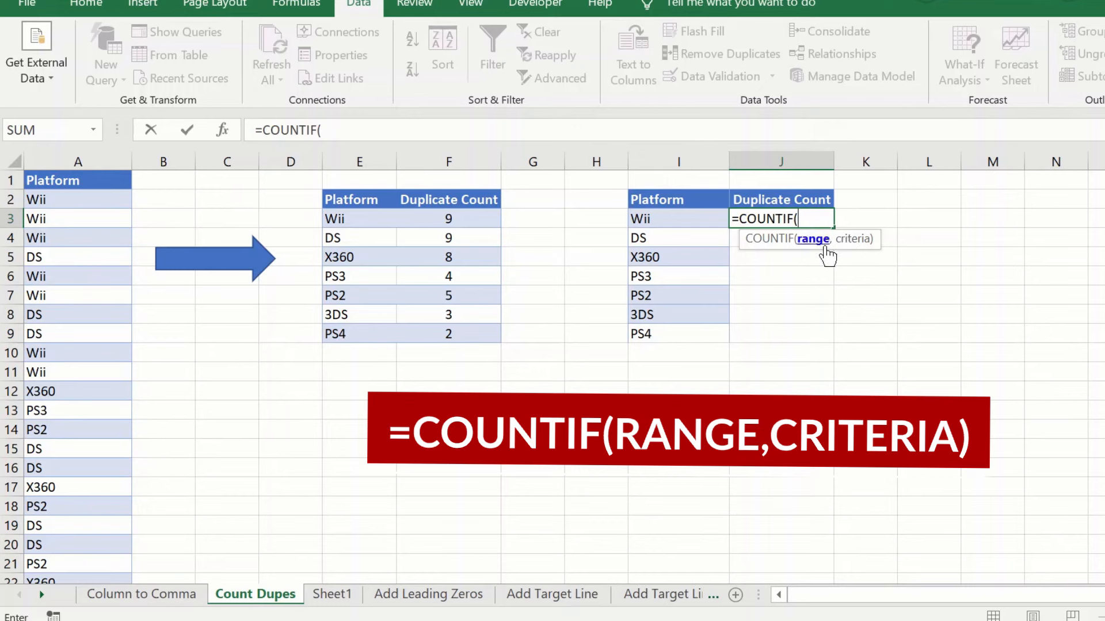
{"action": "mouse_move", "coordinate": [827, 252]}
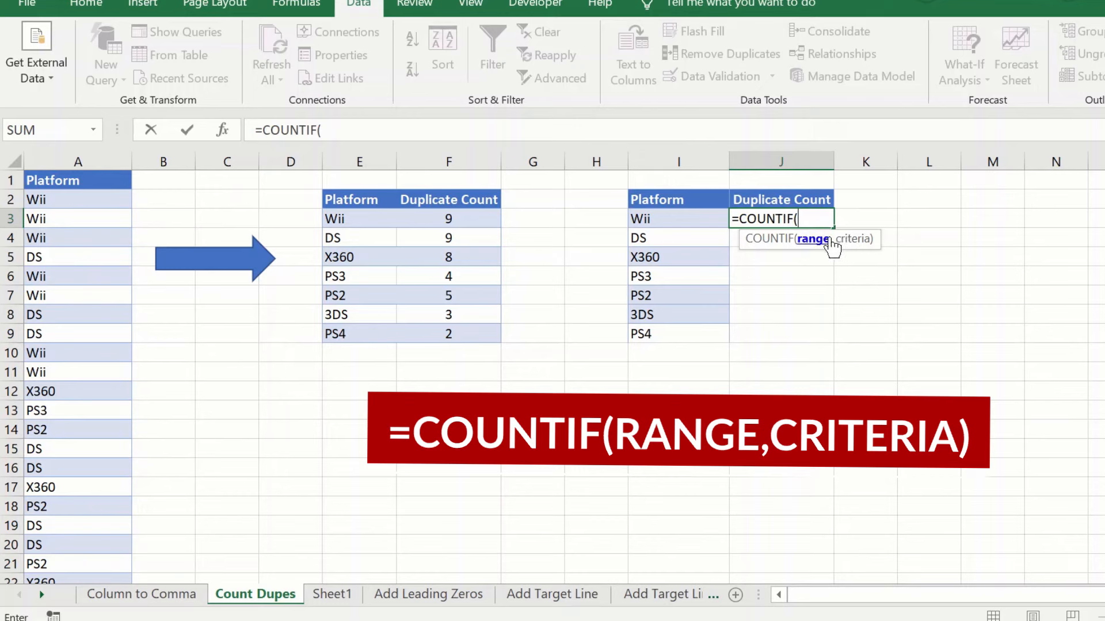
{"action": "mouse_move", "coordinate": [835, 243]}
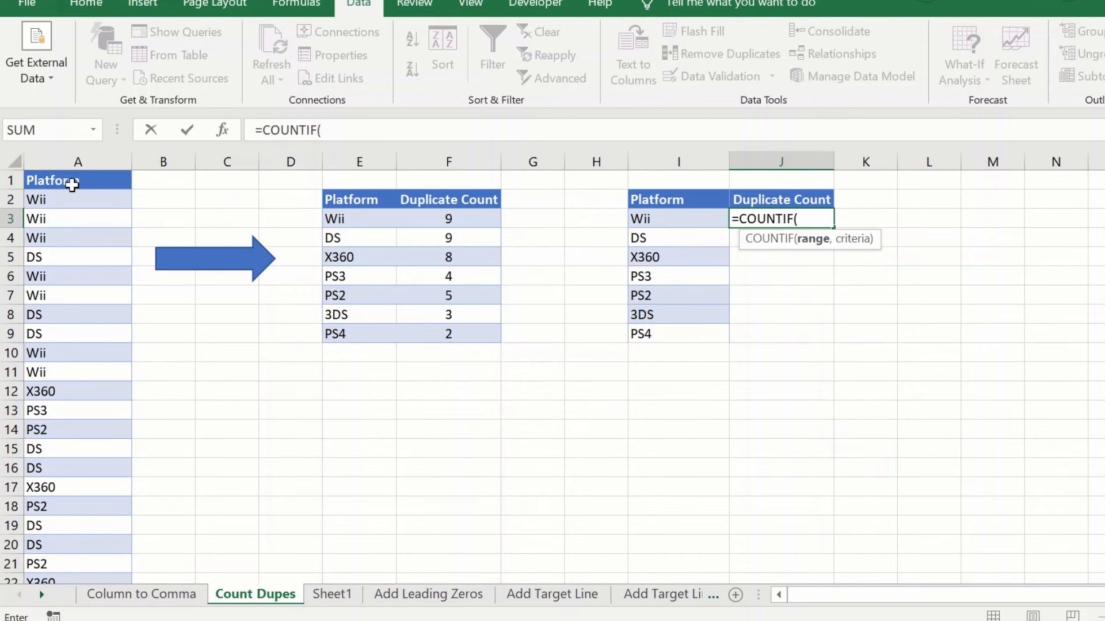
{"action": "mouse_move", "coordinate": [93, 205]}
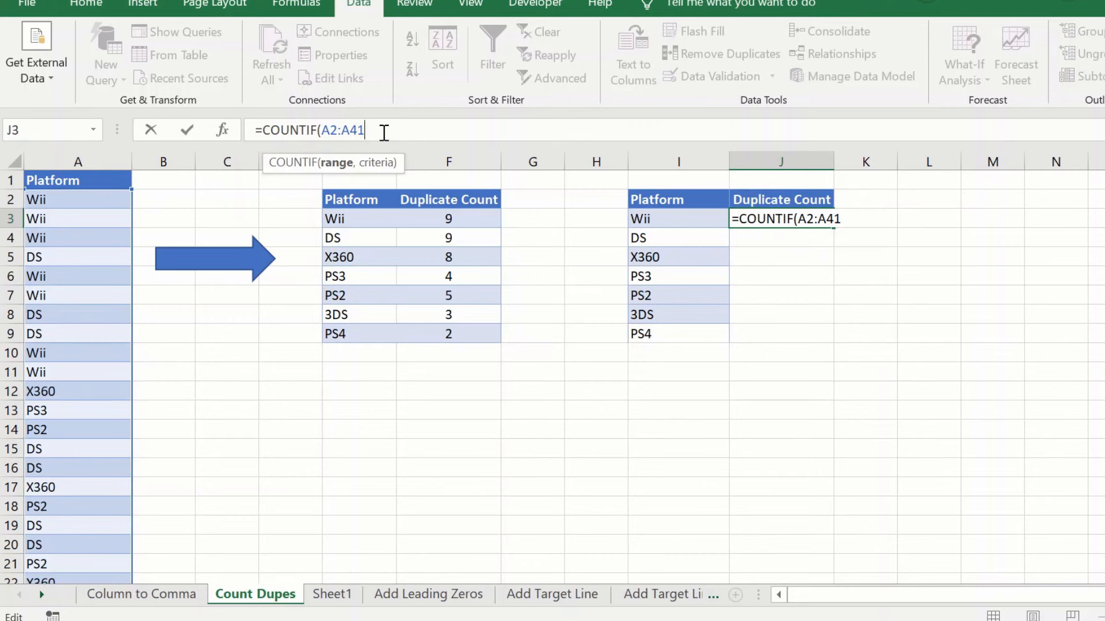
{"action": "type", "text": ","}
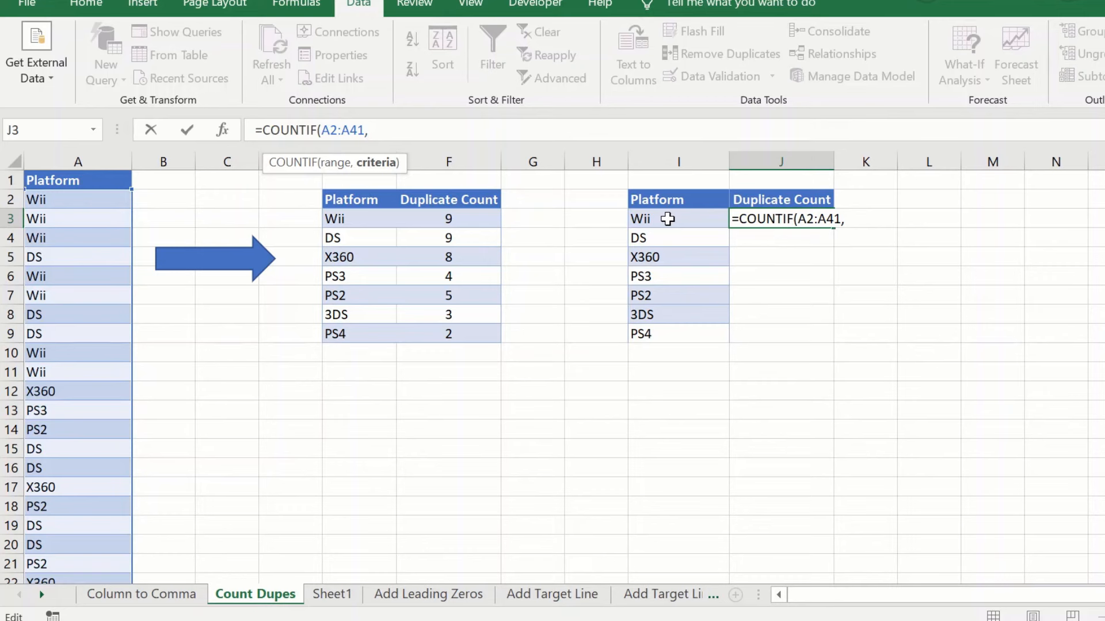
{"action": "left_click", "coordinate": [676, 218]}
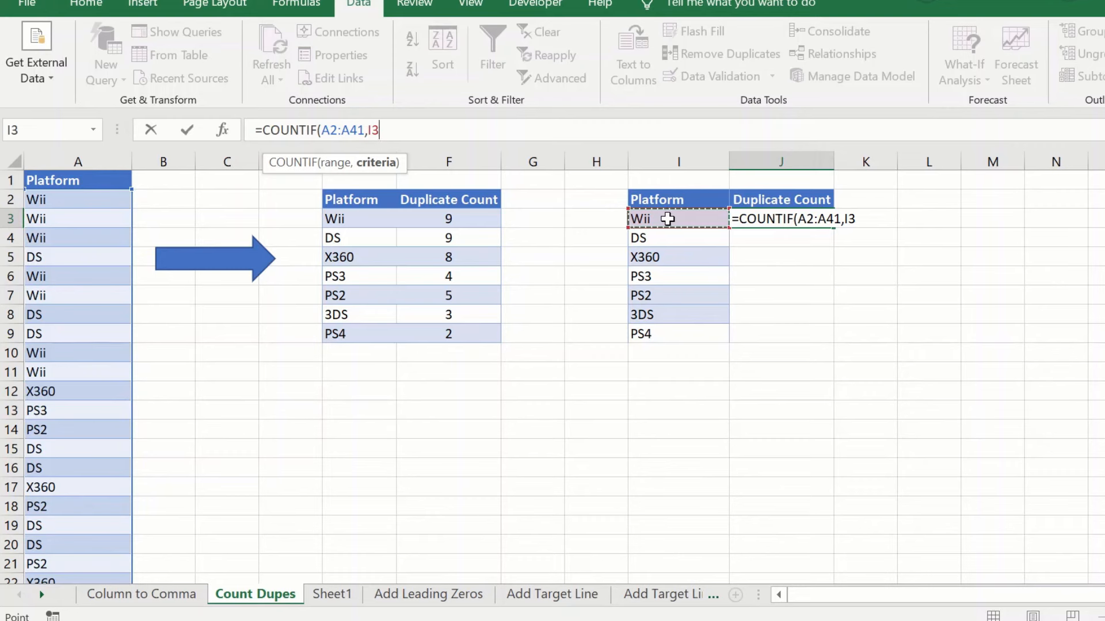
{"action": "type", "text": ")"}
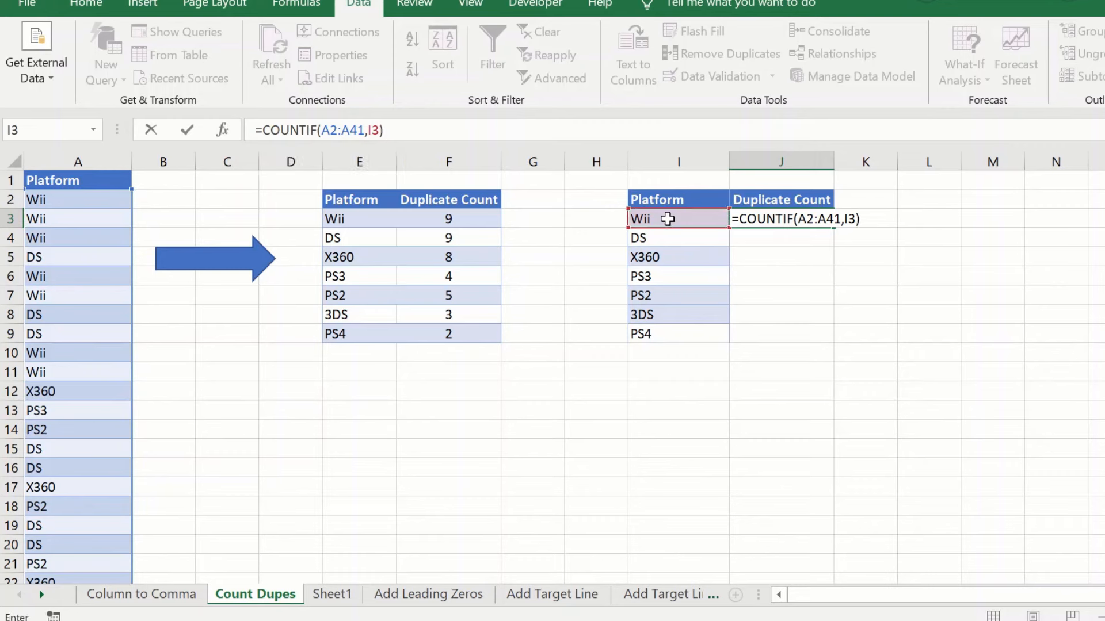
{"action": "key", "text": "Return"}
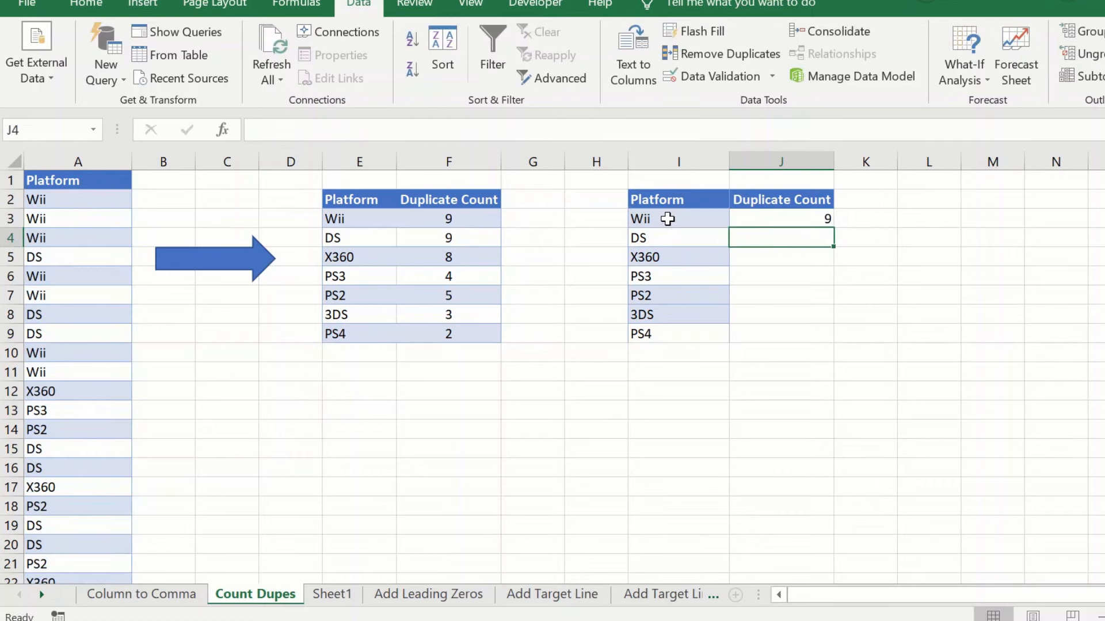
Select J3 to edit the Wii count formula's A2:A41 range
{"action": "left_click", "coordinate": [780, 219]}
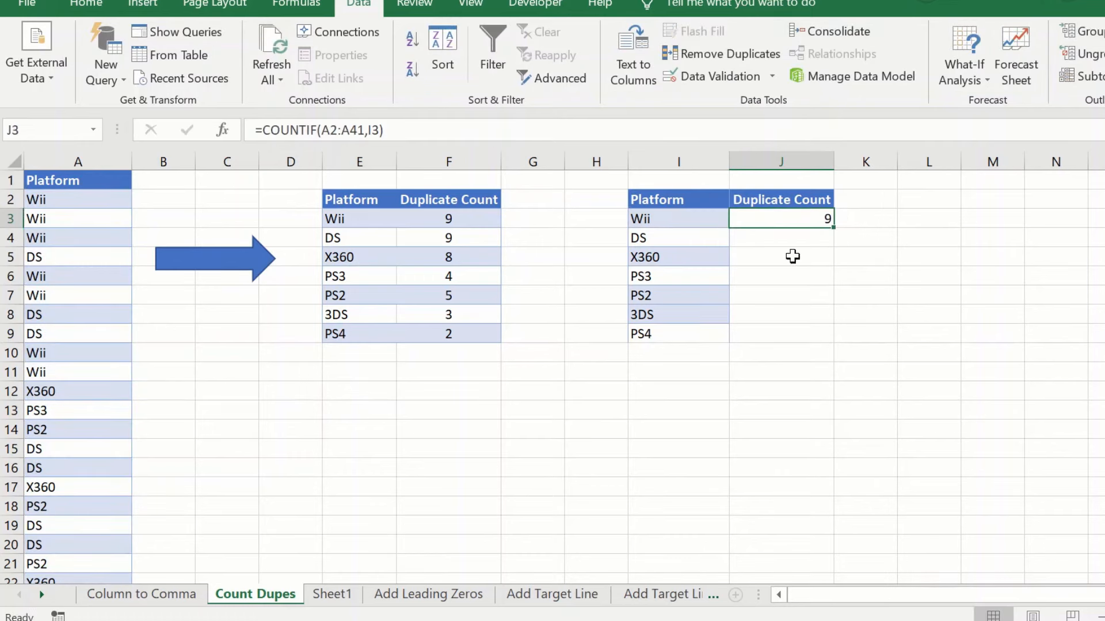
{"action": "mouse_move", "coordinate": [792, 222]}
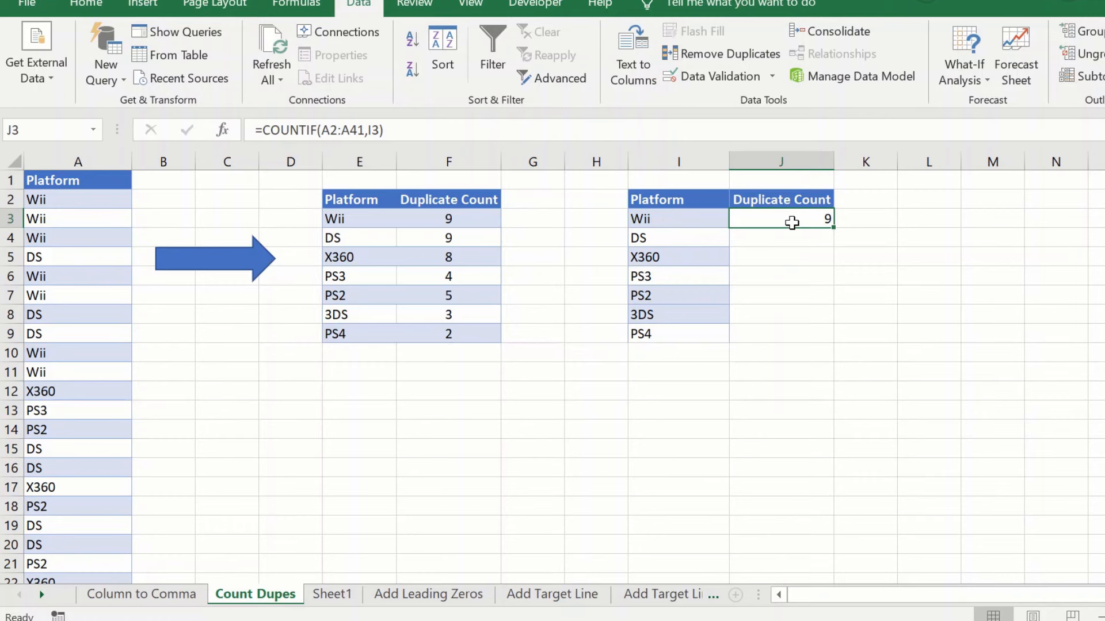
{"action": "mouse_move", "coordinate": [89, 253]}
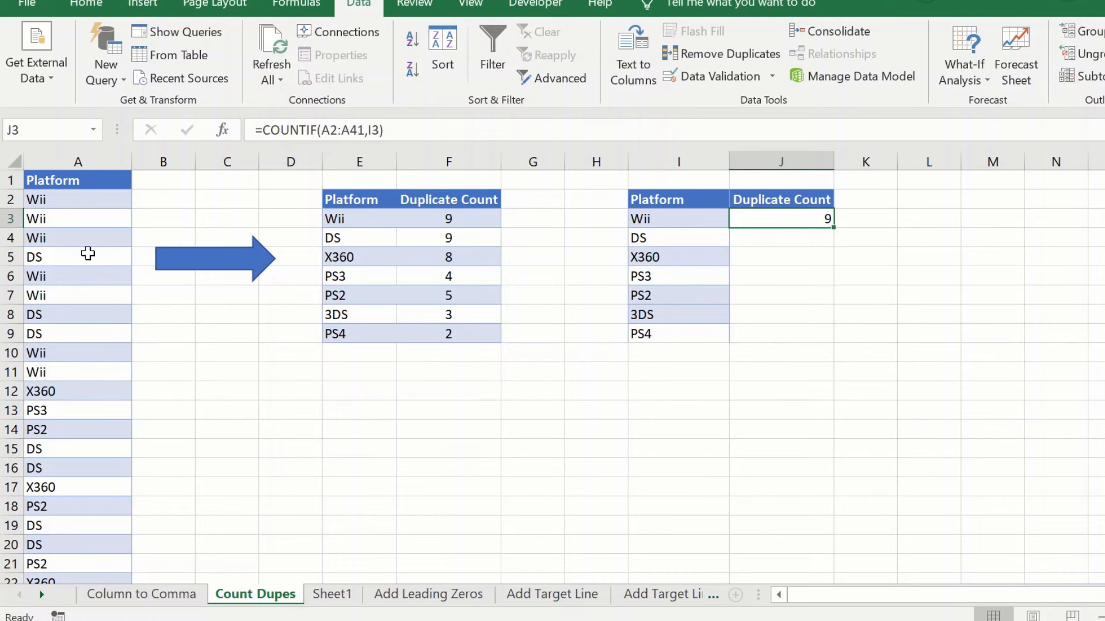
{"action": "mouse_move", "coordinate": [666, 256]}
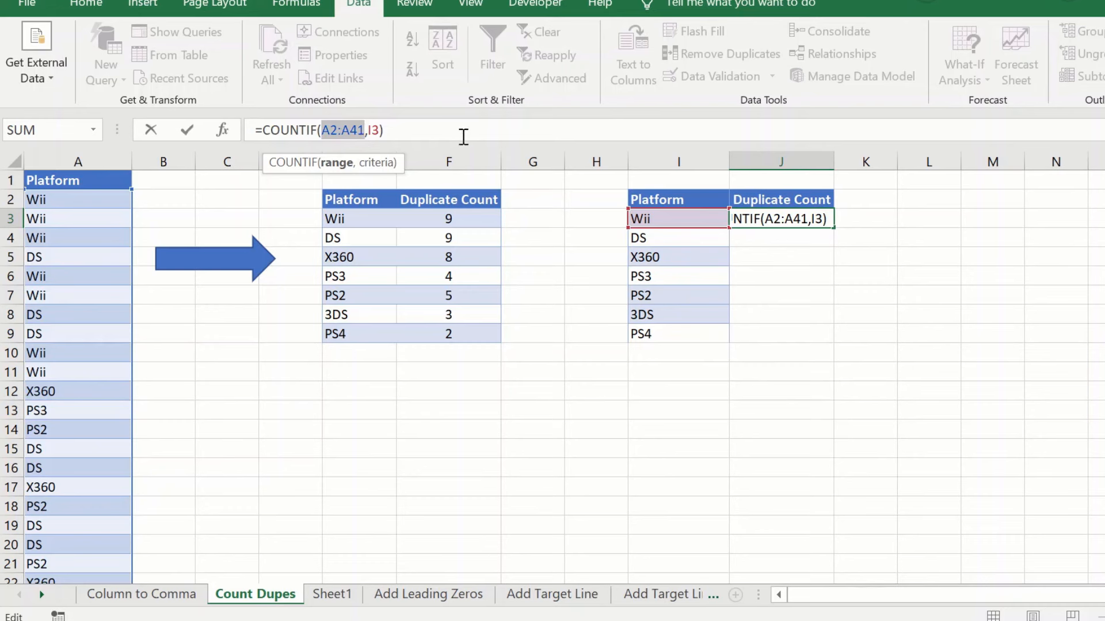
Make the range absolute as $A$2:$A$41 with F4 and select J3 to fill it down to J9
{"action": "key", "text": "f4"}
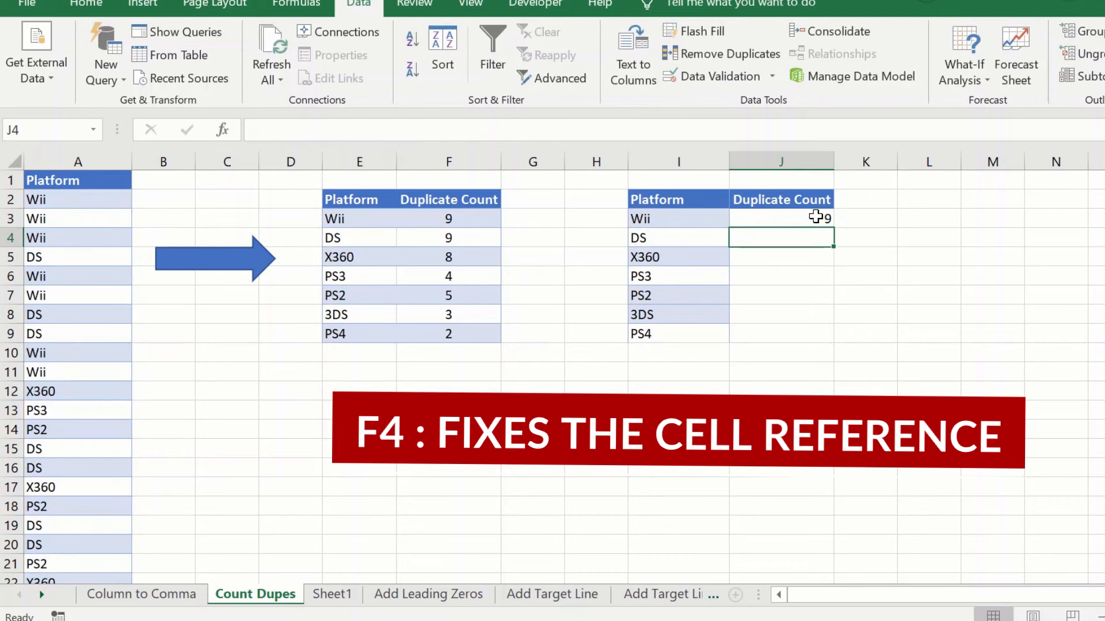
{"action": "left_click", "coordinate": [780, 217]}
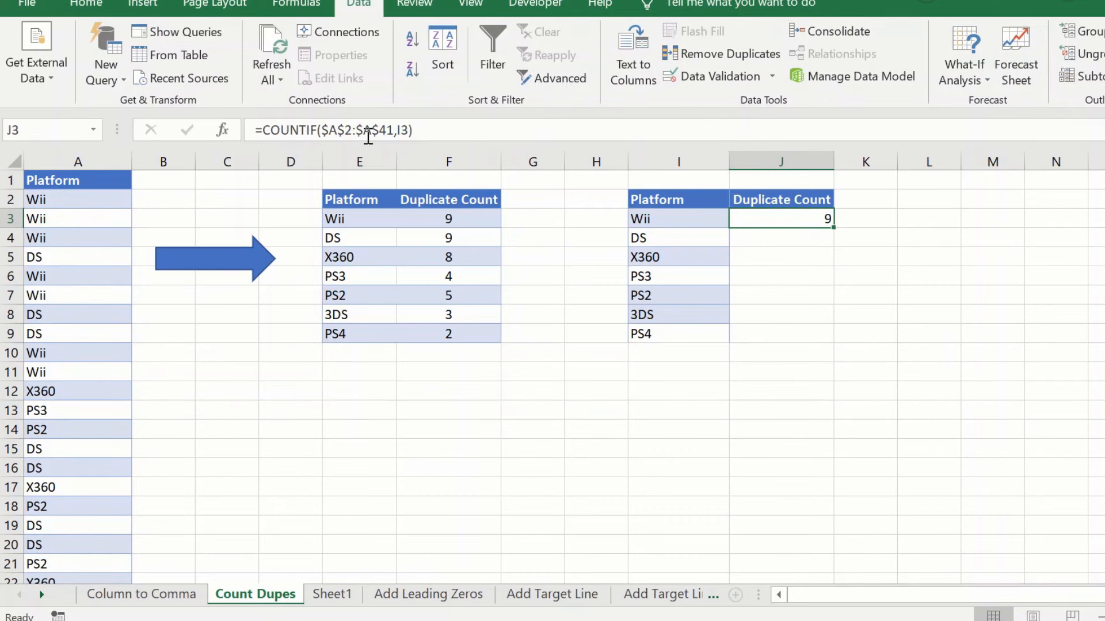
{"action": "mouse_move", "coordinate": [808, 231]}
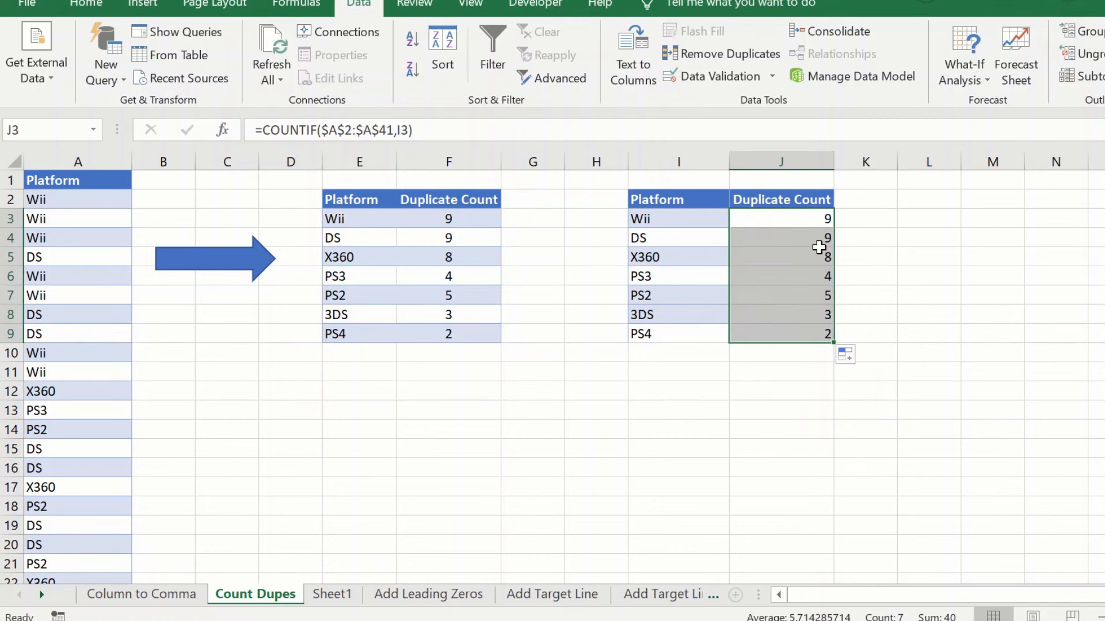
{"action": "left_click", "coordinate": [780, 275]}
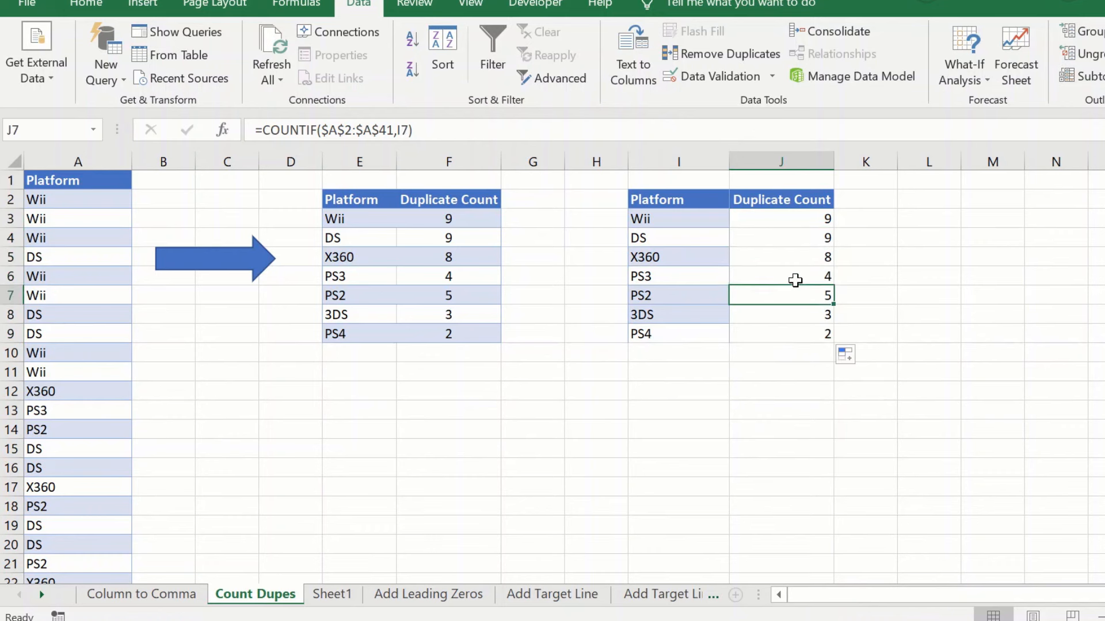
{"action": "left_click", "coordinate": [780, 276]}
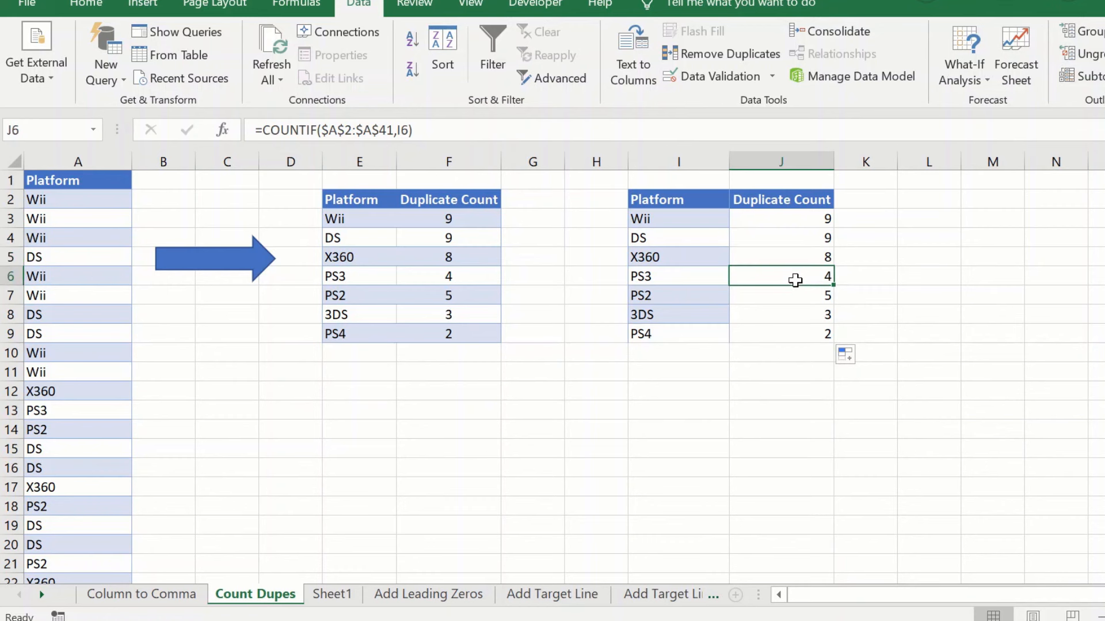
{"action": "left_click", "coordinate": [780, 334]}
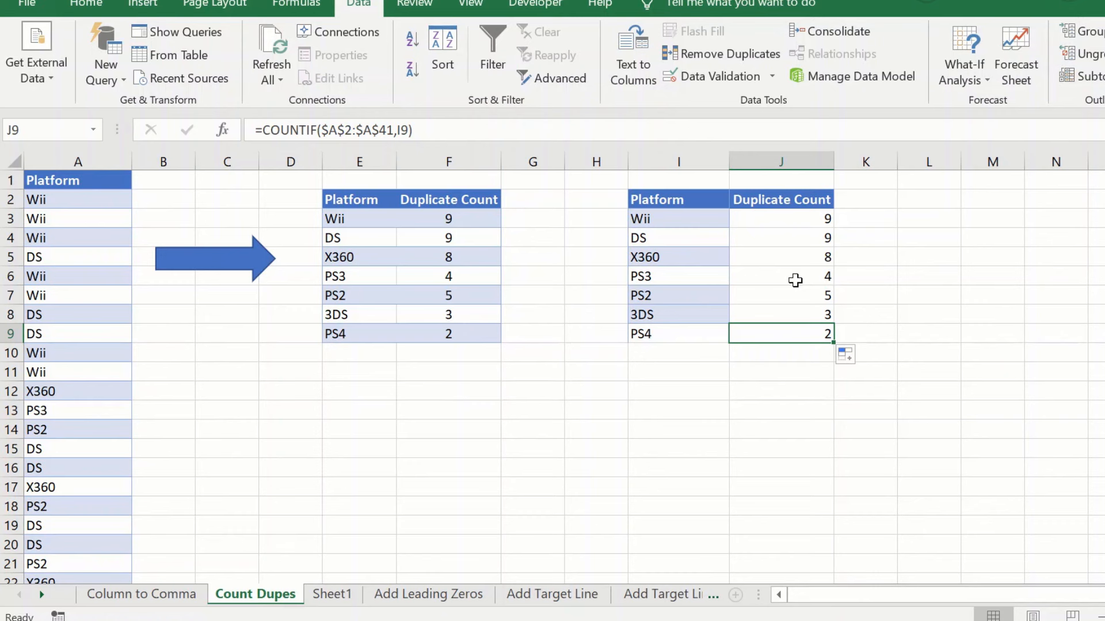
{"action": "left_click", "coordinate": [884, 295]}
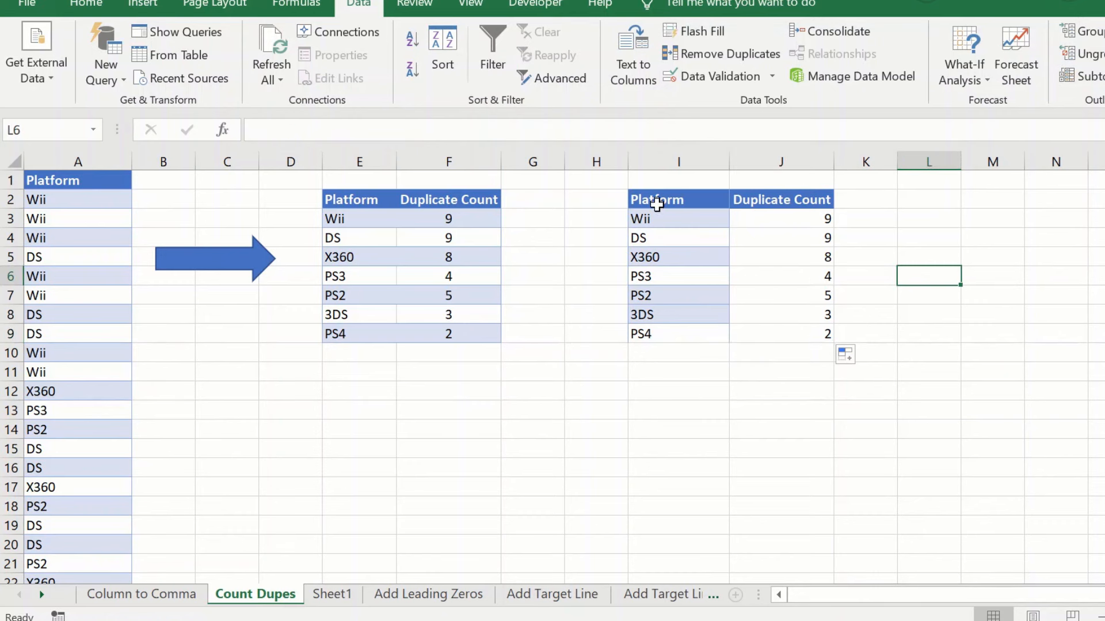
{"action": "mouse_move", "coordinate": [501, 257]}
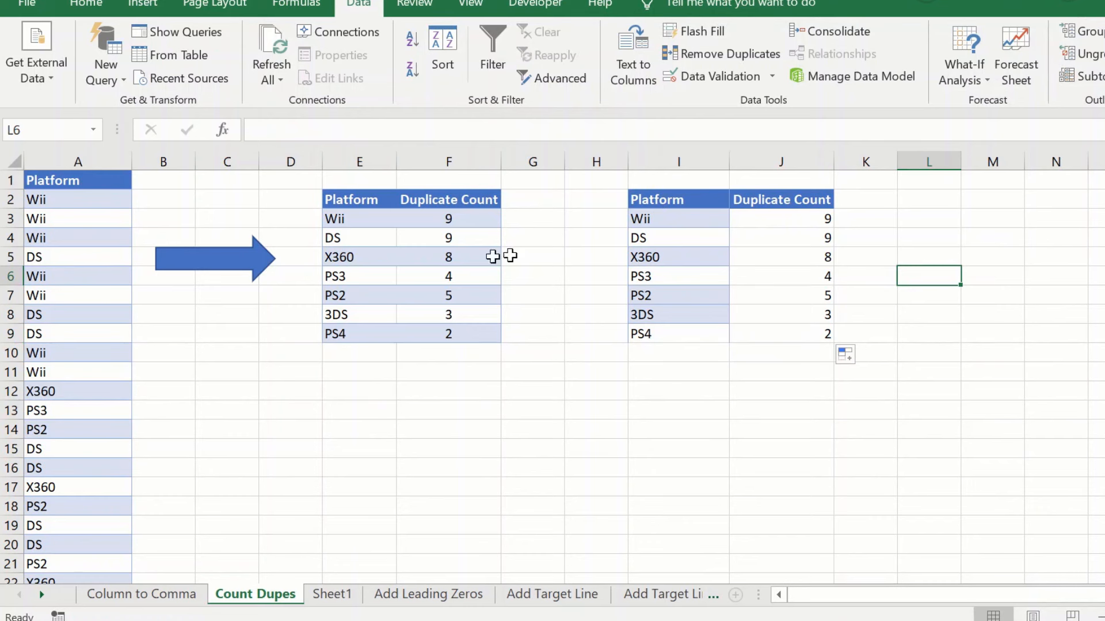
{"action": "mouse_move", "coordinate": [891, 246]}
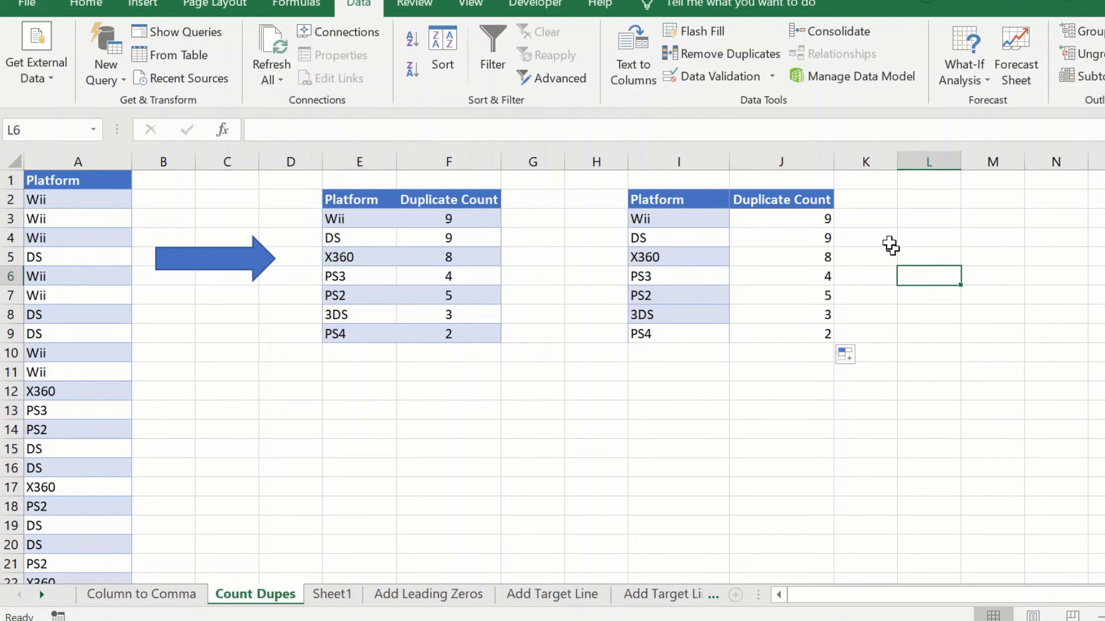
{"action": "mouse_move", "coordinate": [899, 275]}
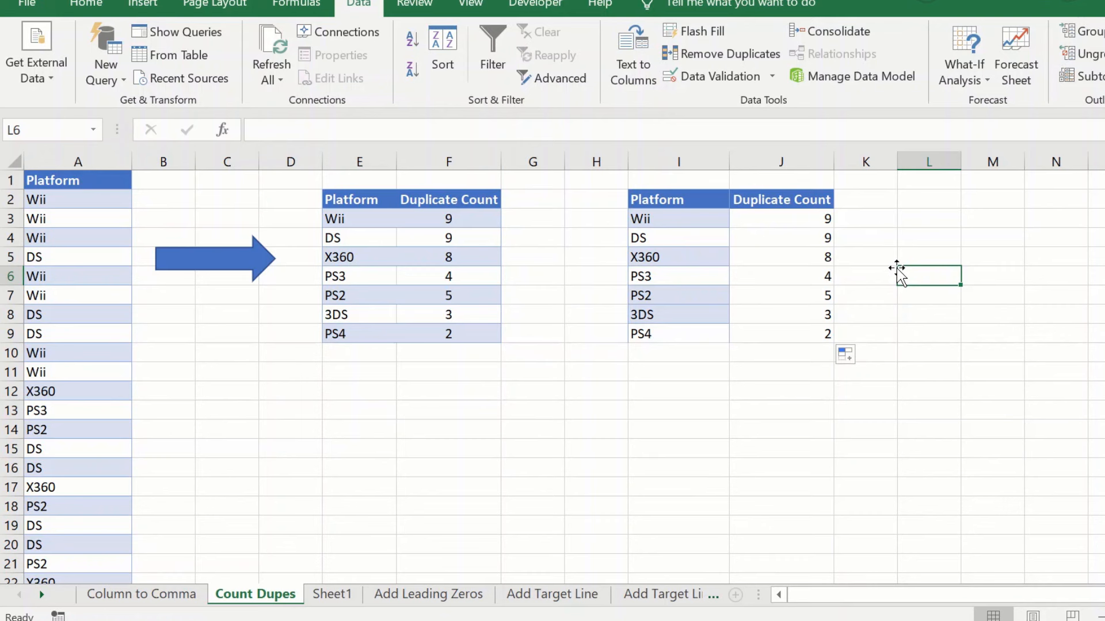